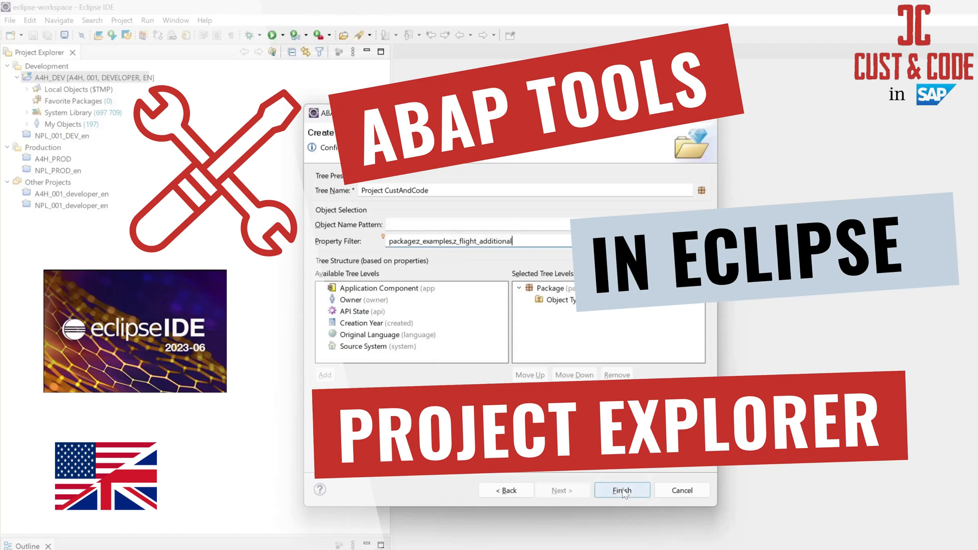
Step: Expand Project CustAndCode > Z_EXAMPLES > Programs and open program Z_GET_IP_HOST in the editor
click(622, 490)
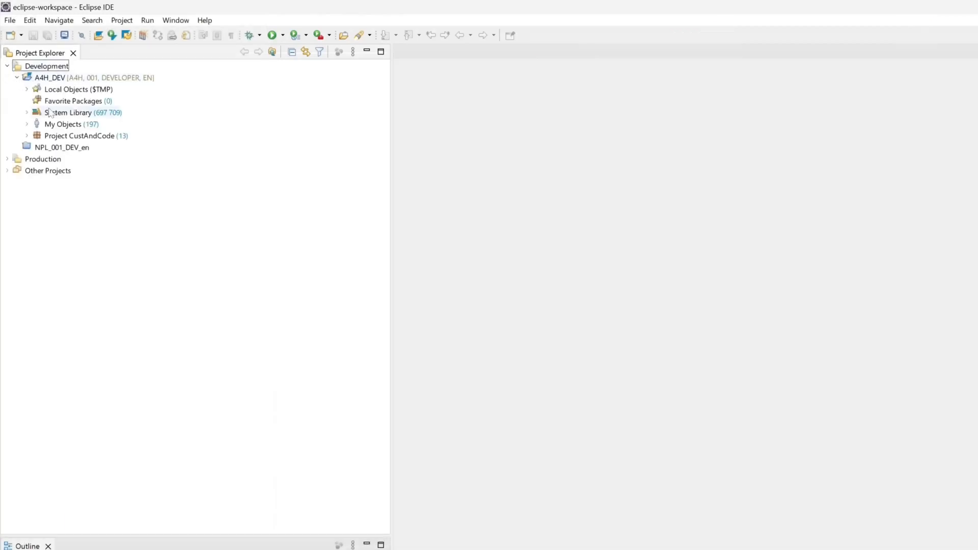
click(27, 136)
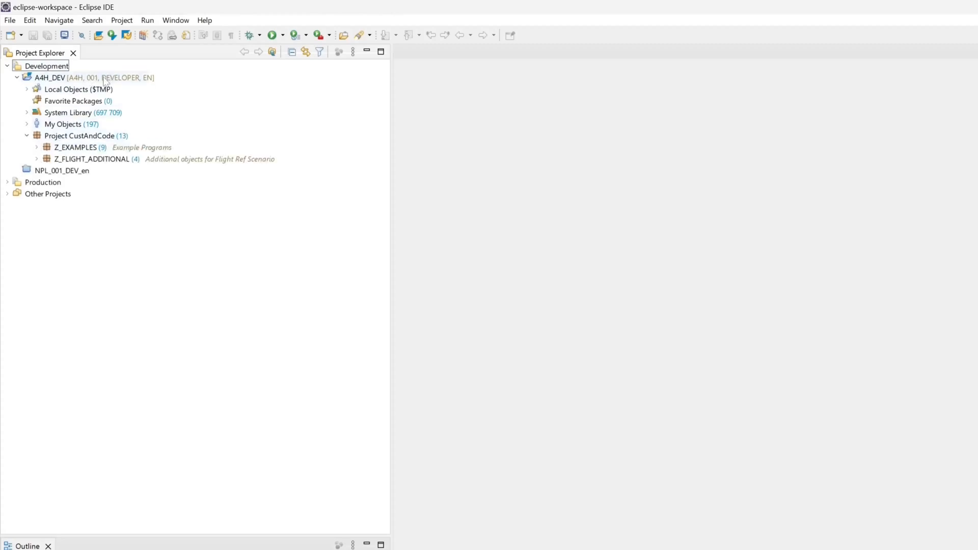
click(37, 146)
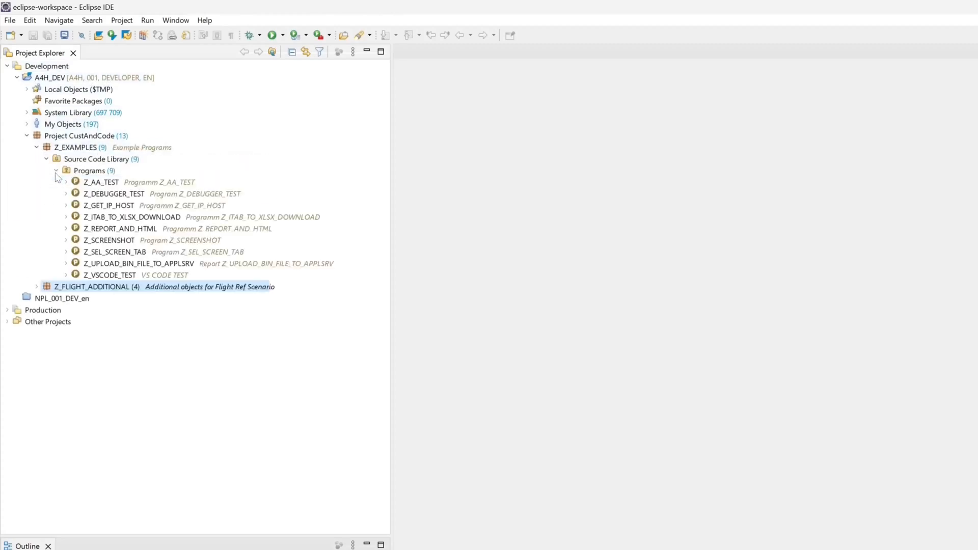
click(66, 205)
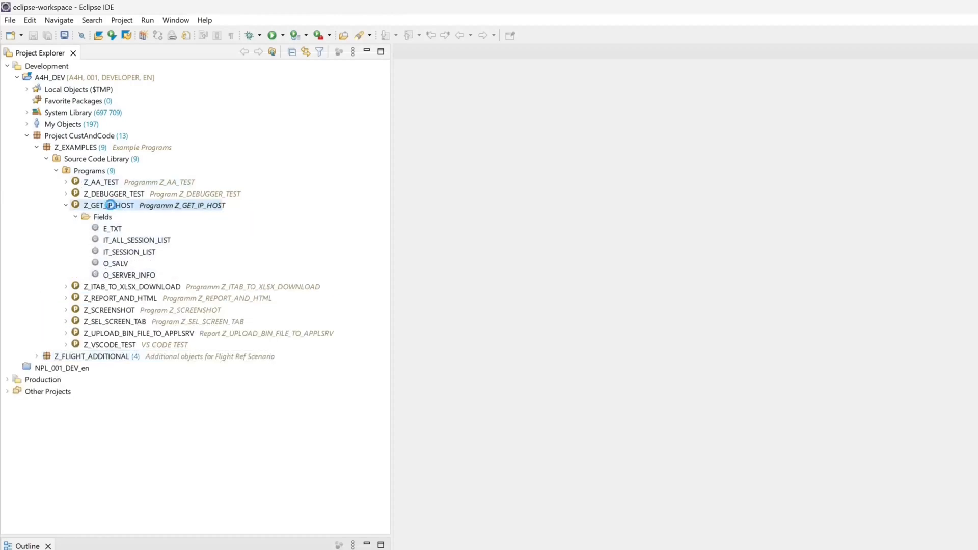
double_click(104, 205)
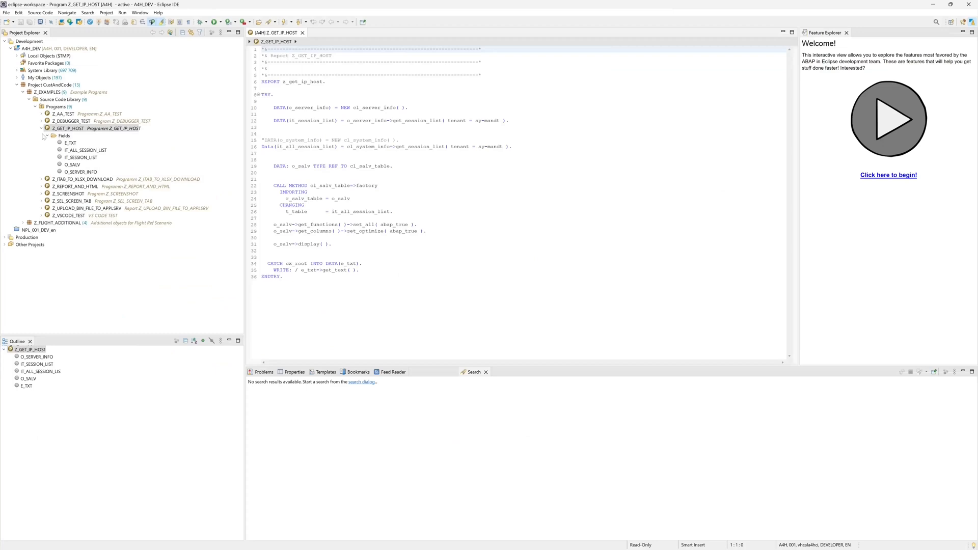
click(42, 107)
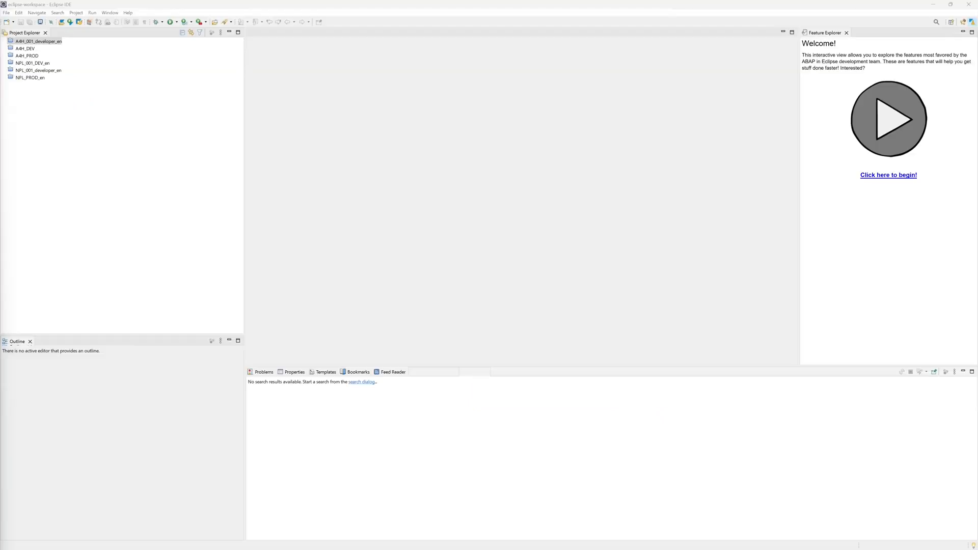
mouse_move(194, 131)
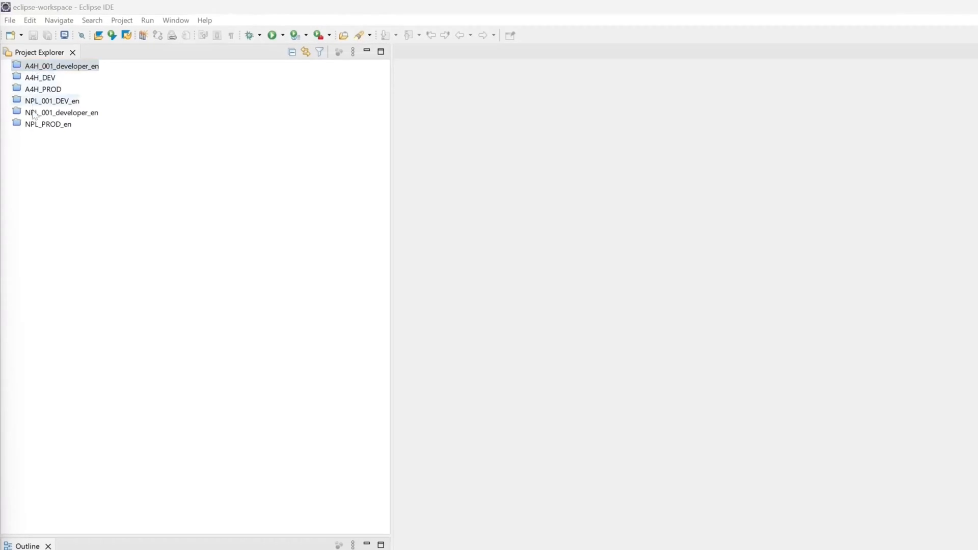
mouse_move(319, 174)
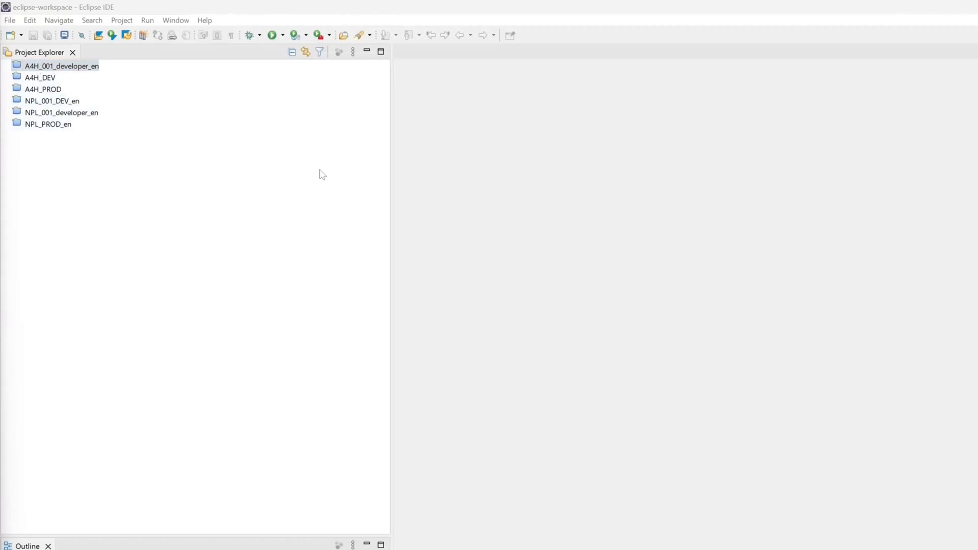
Step: Bring up the Select Working Set dialog from the Project Explorer view menu
click(353, 51)
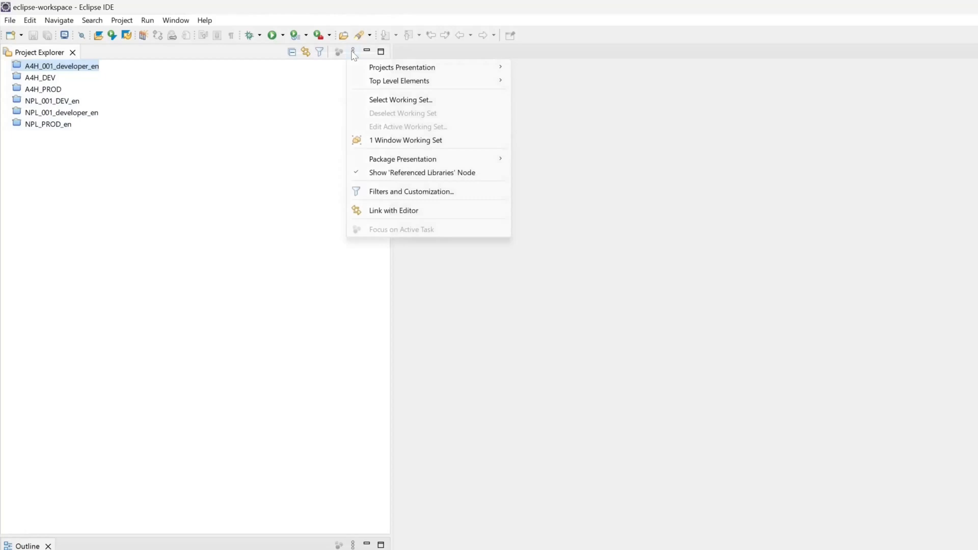
click(400, 100)
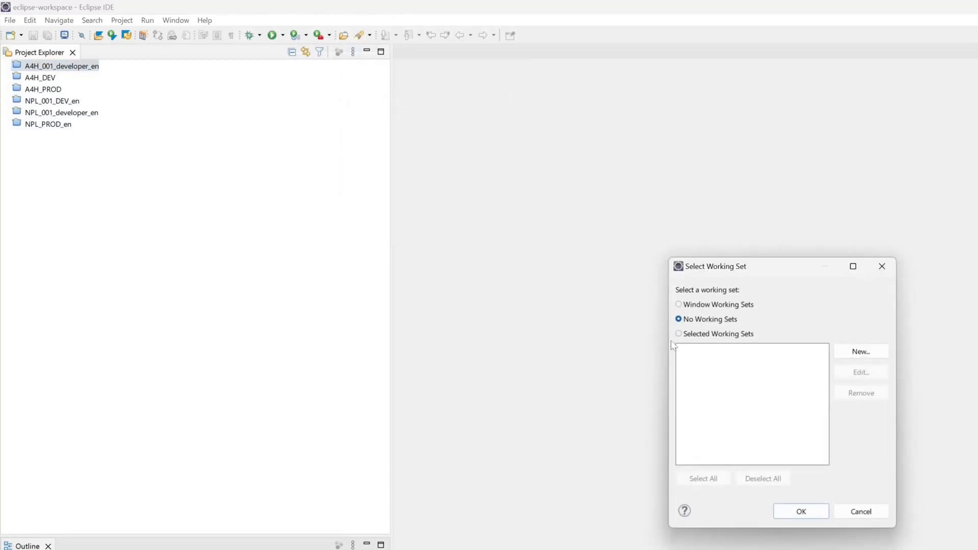
Step: Start a new Resource working set named Development with 'Selected Working Sets' chosen
click(678, 334)
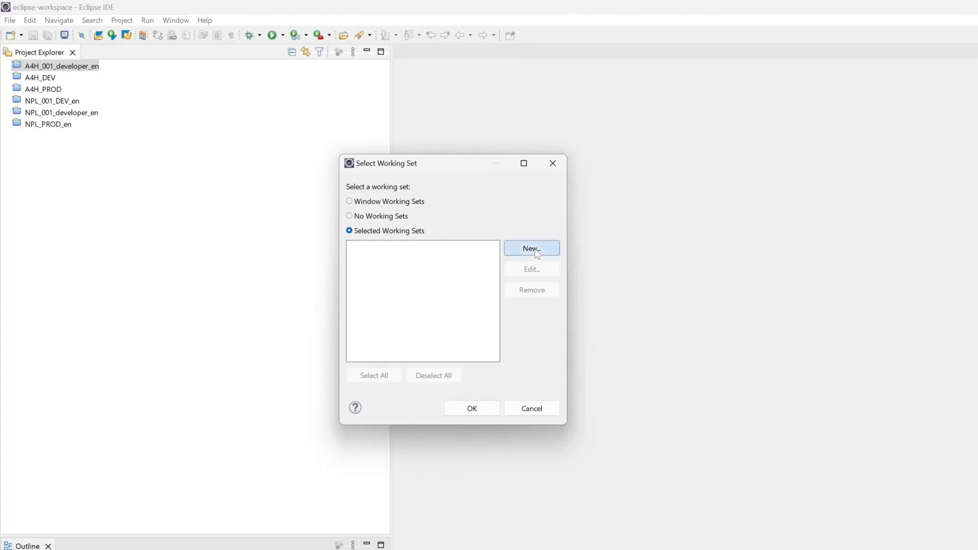
click(531, 248)
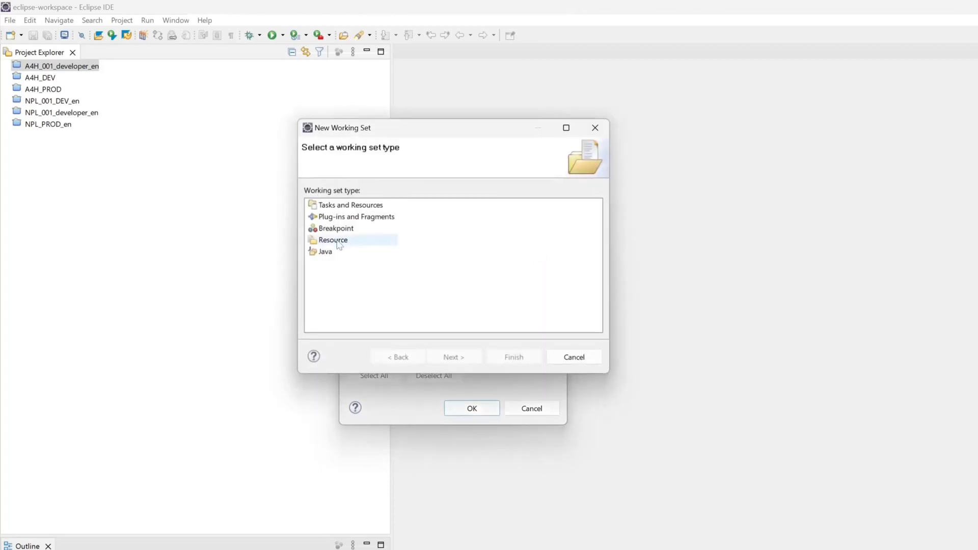
click(333, 240)
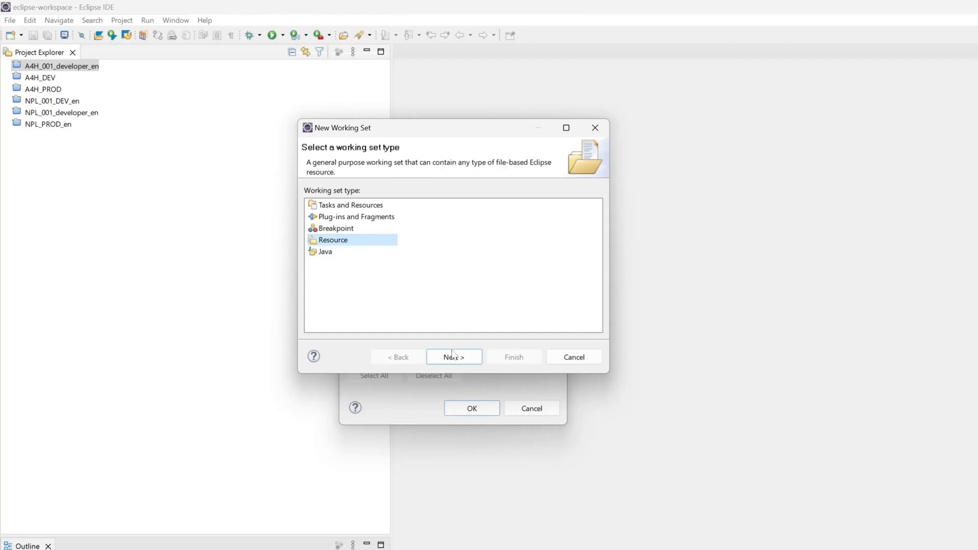
click(453, 356)
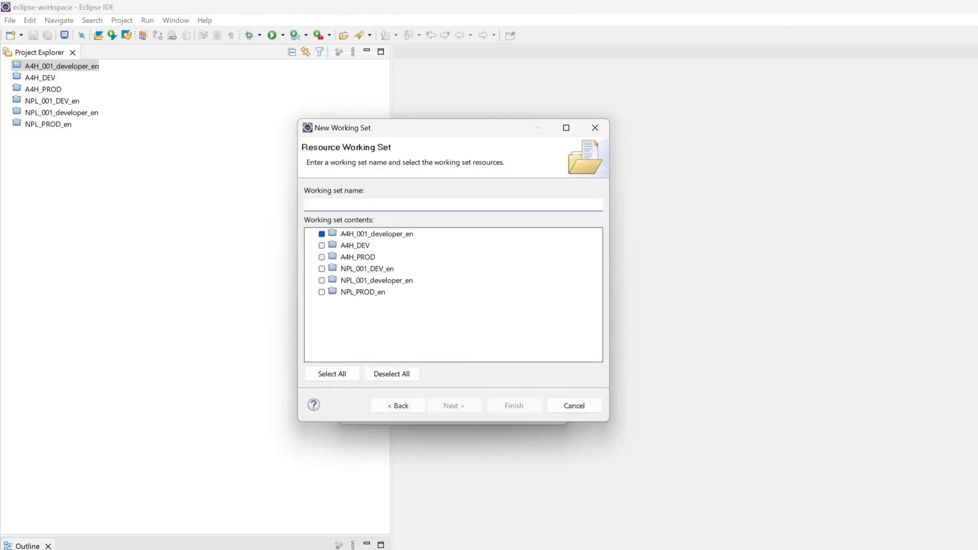
text(D)
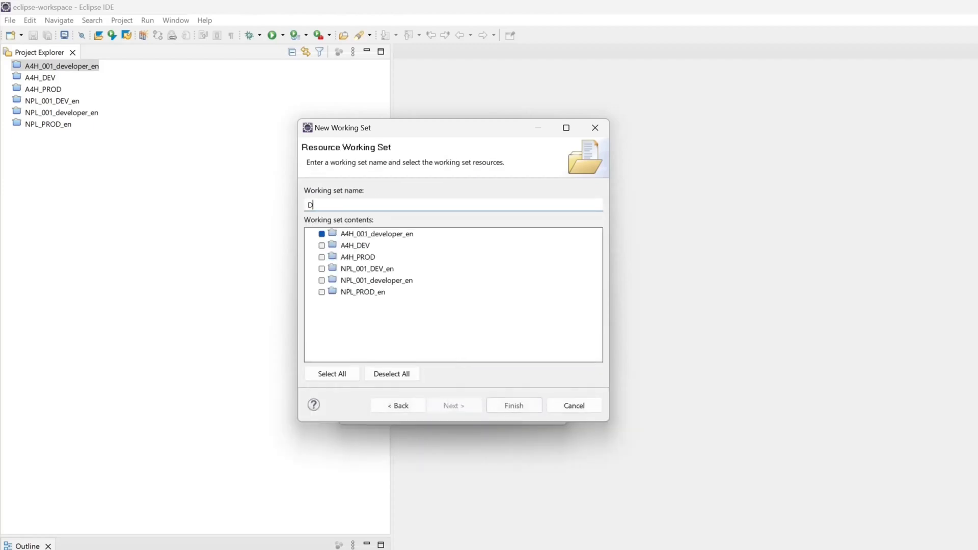
text(evelopment)
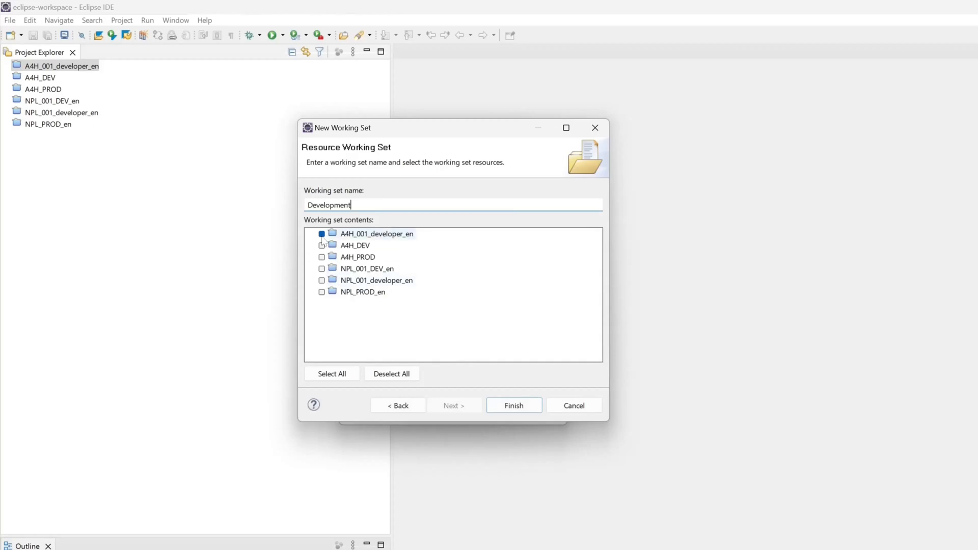
Step: Include A4H_DEV and NPL_001_DEV_en (not A4H_001_developer_en) and finish creating Development
click(322, 233)
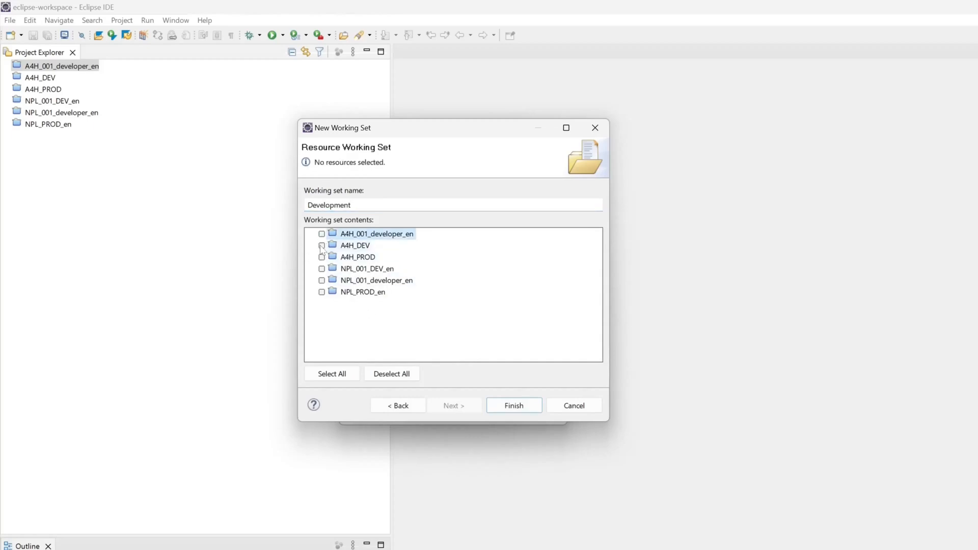
click(322, 246)
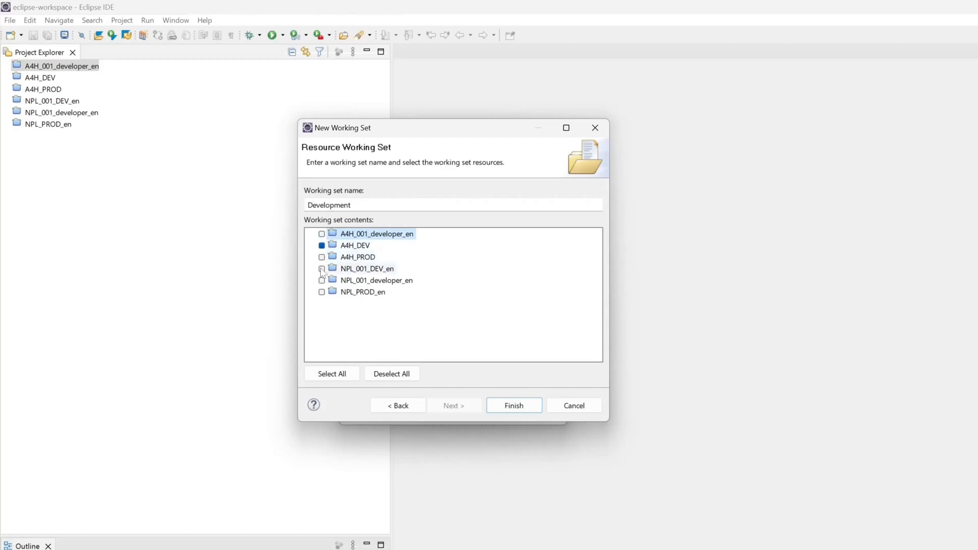
click(322, 268)
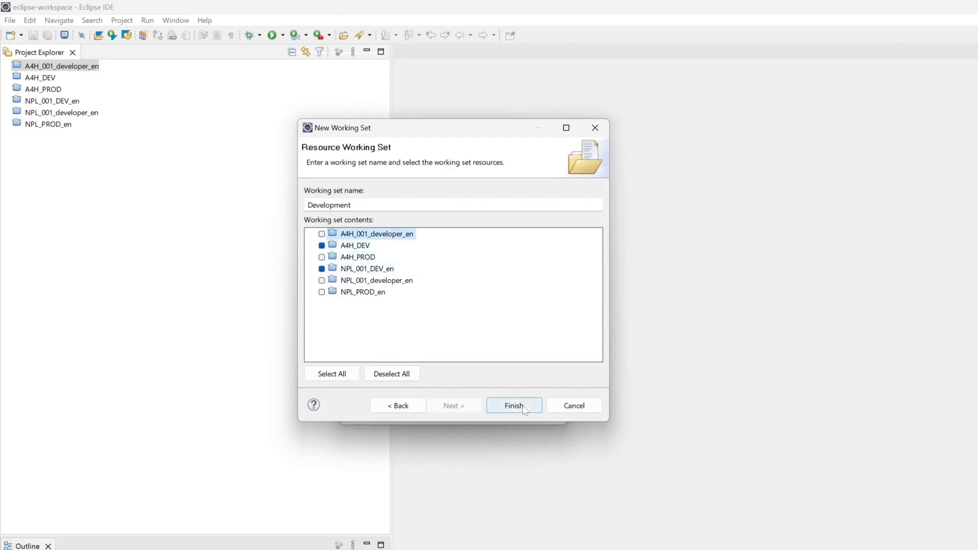
click(512, 406)
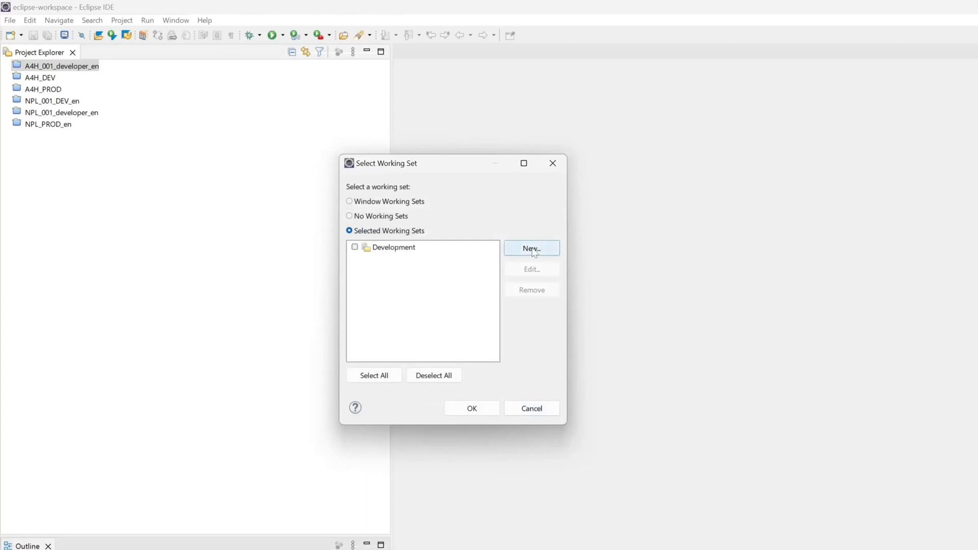
Step: Create a Resource working set Production holding A4H_PROD and NPL_PROD_en
click(531, 248)
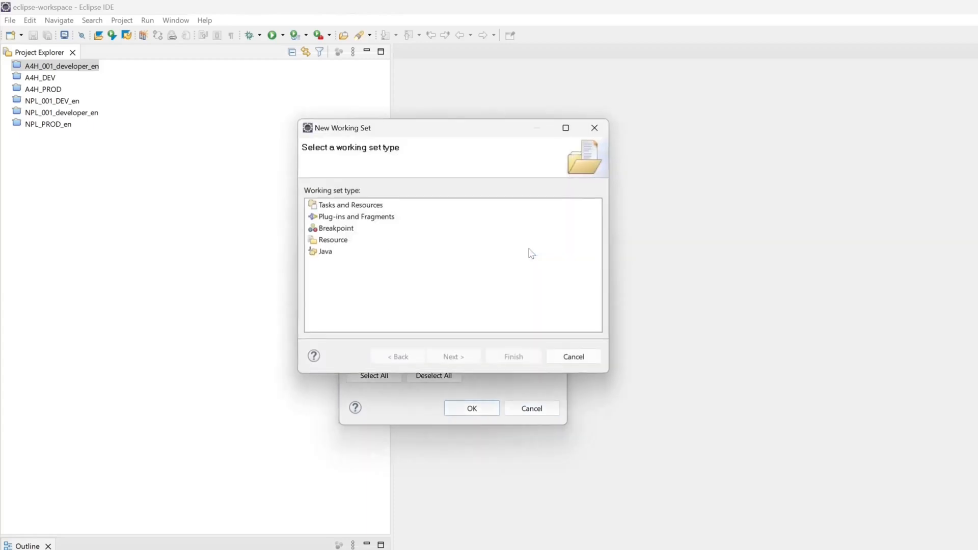
click(333, 240)
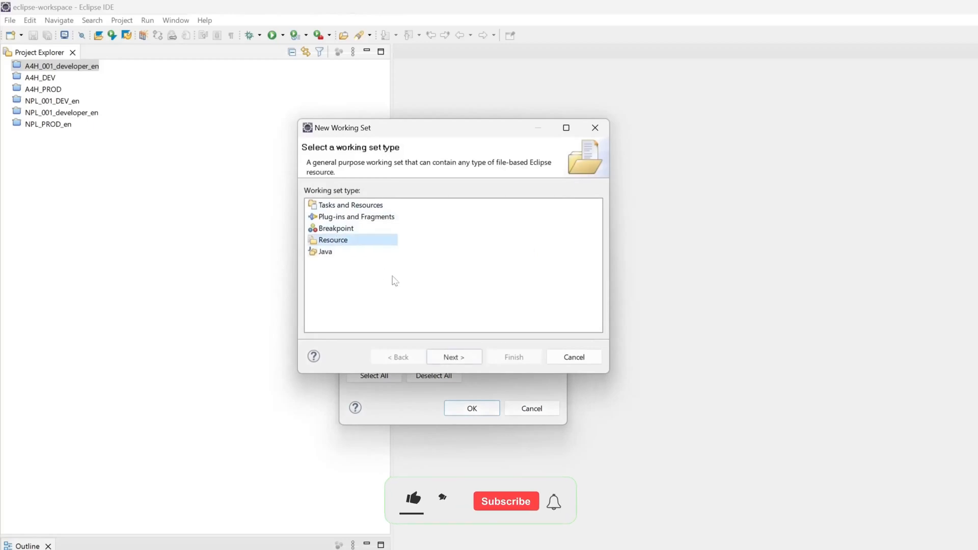
click(454, 356)
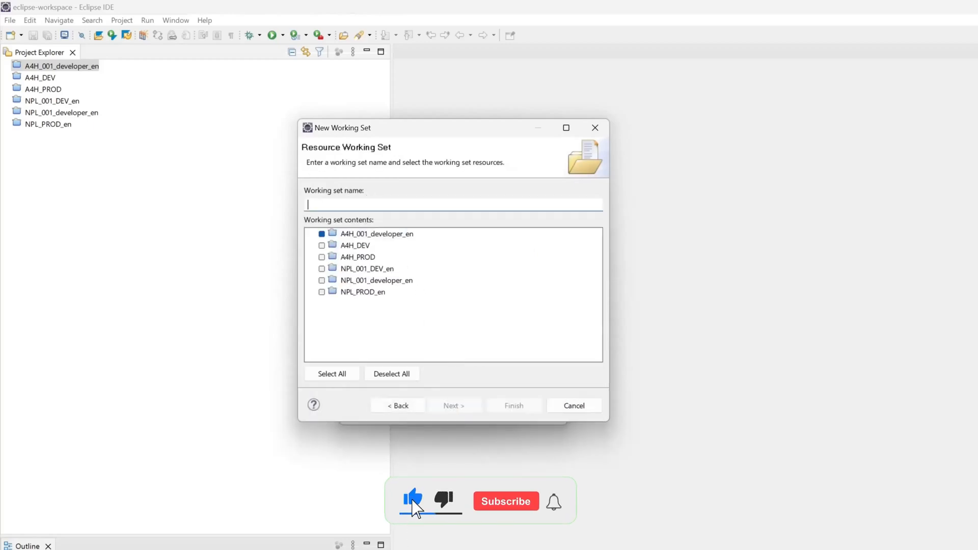
text(Production)
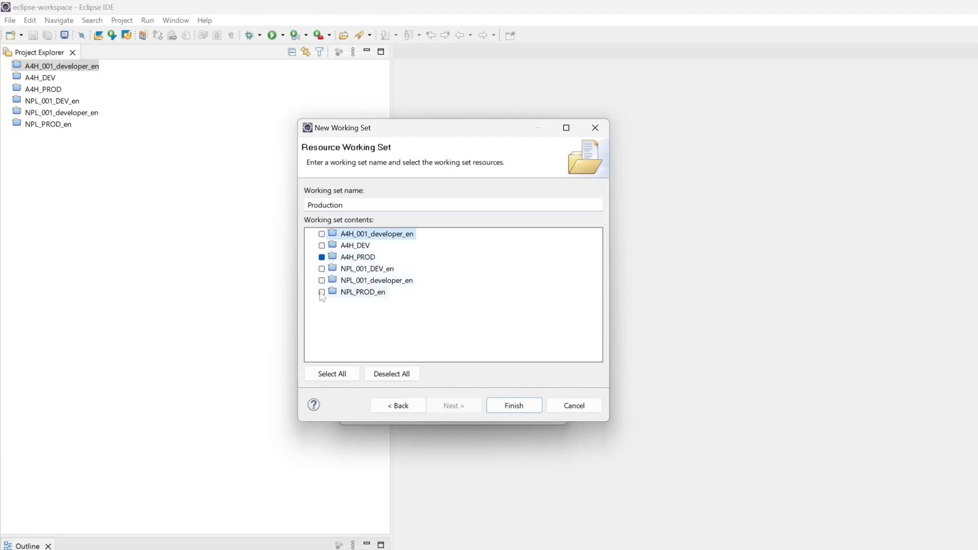
click(322, 292)
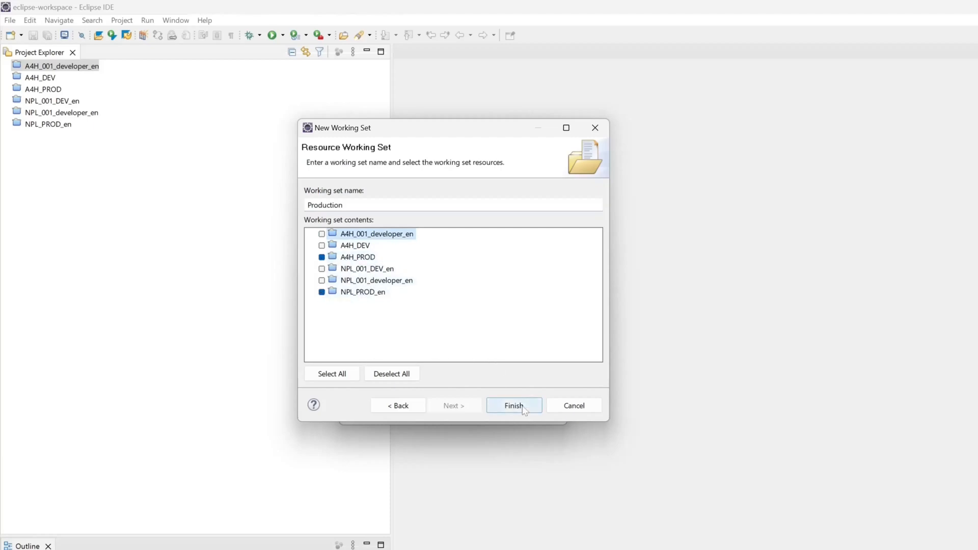
click(514, 405)
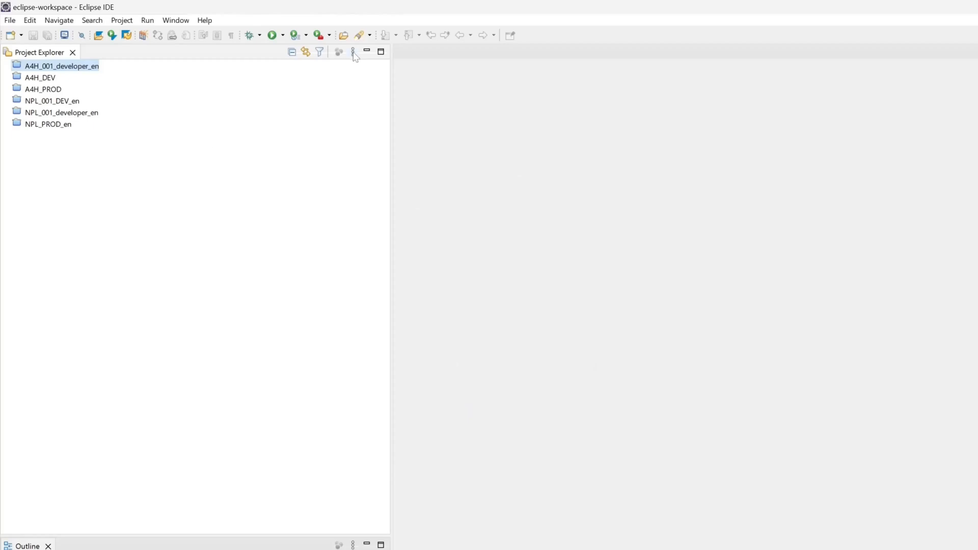
Step: Apply the working set selection with only Development active
click(352, 51)
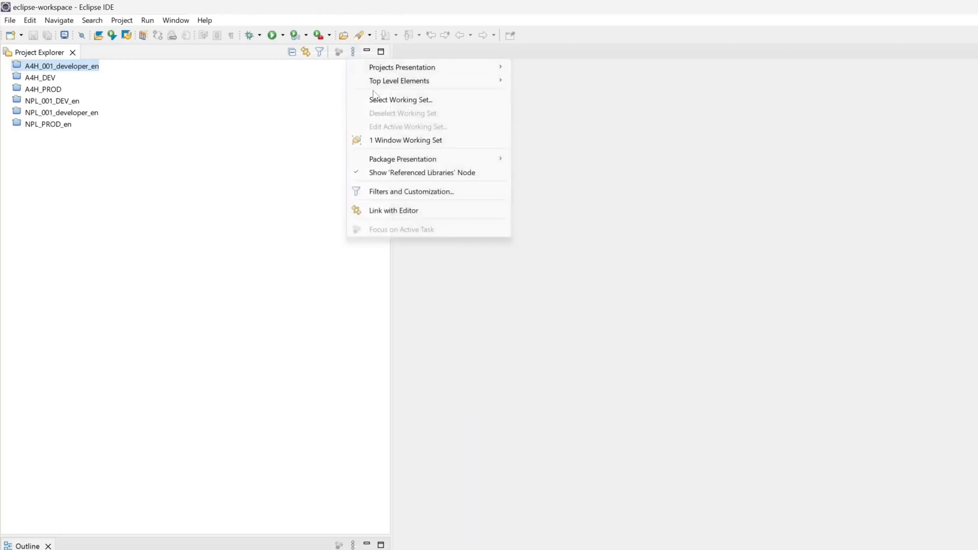
click(400, 100)
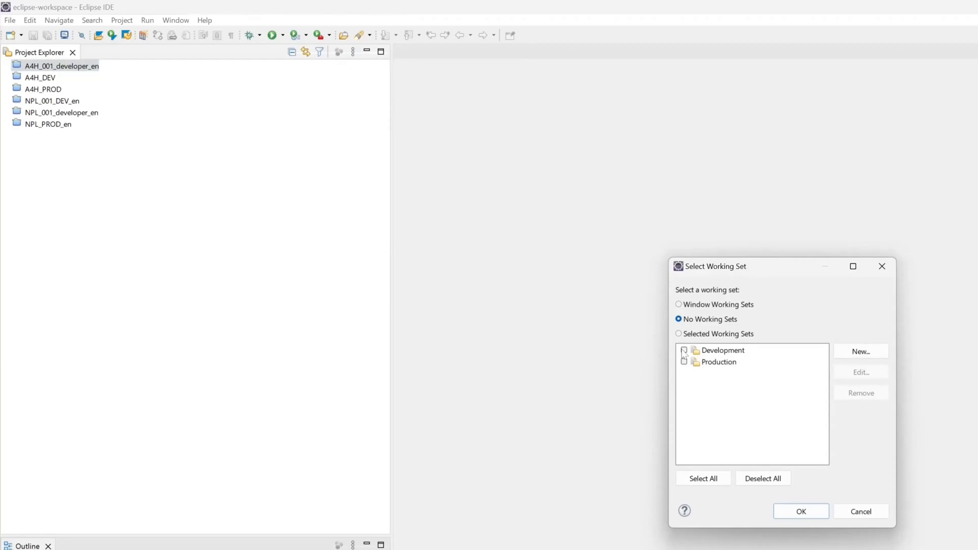
click(800, 512)
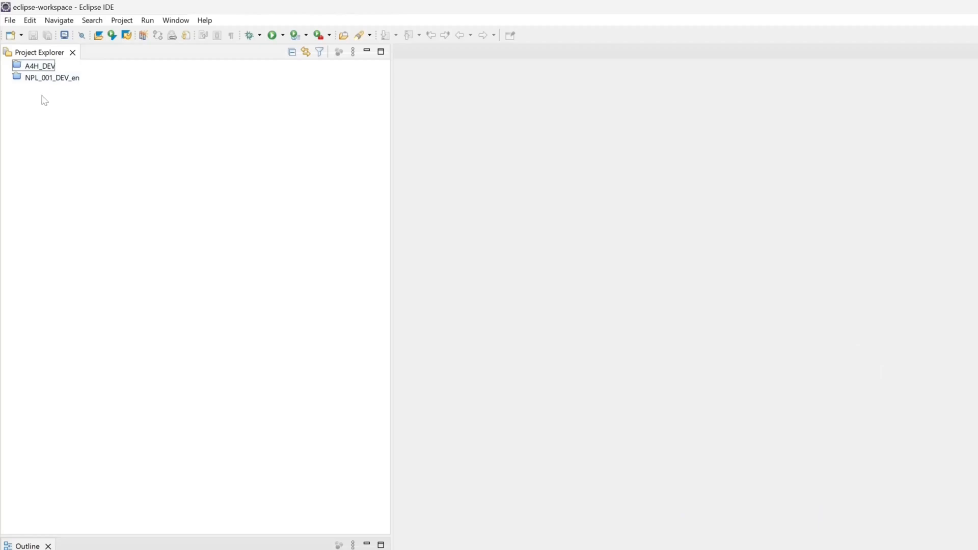
mouse_move(346, 70)
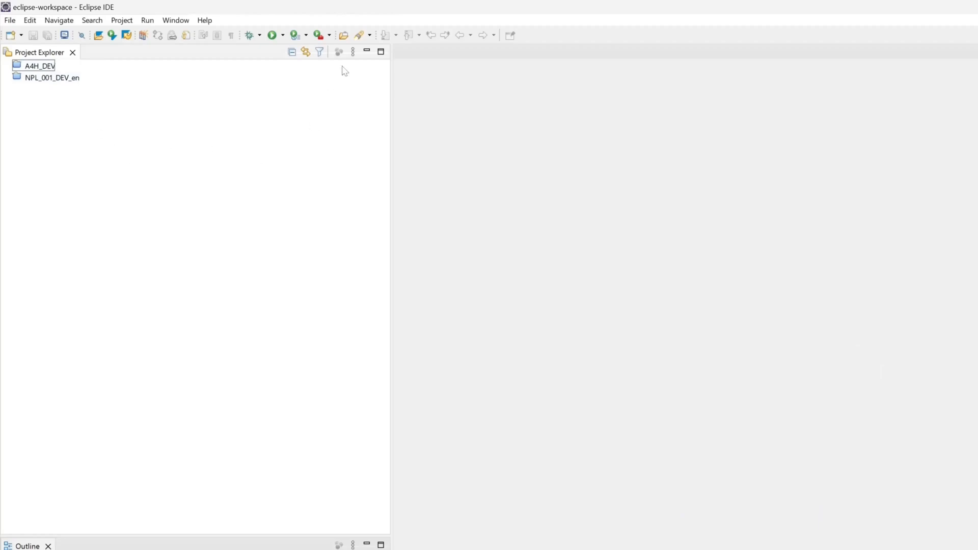
Step: Reopen the chooser and activate Production alongside Development
click(352, 51)
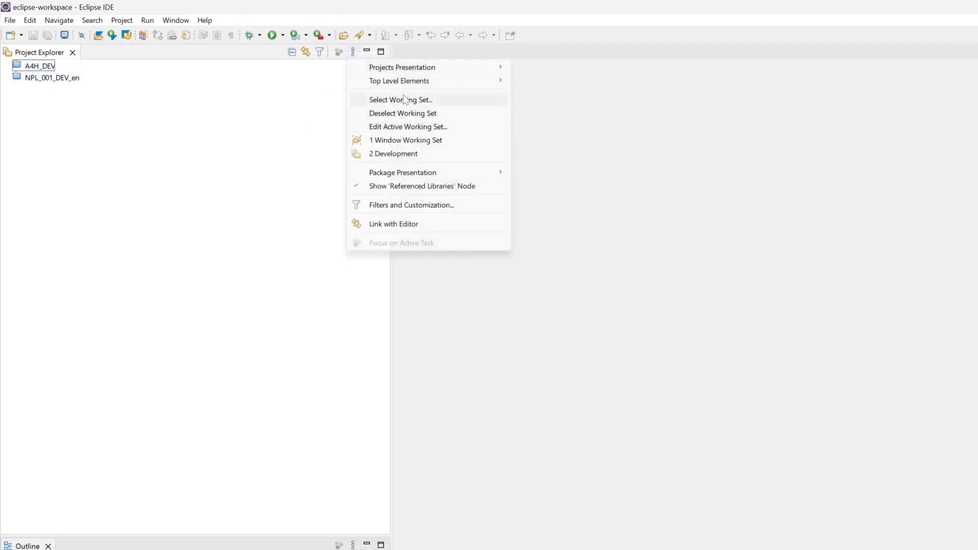
click(400, 99)
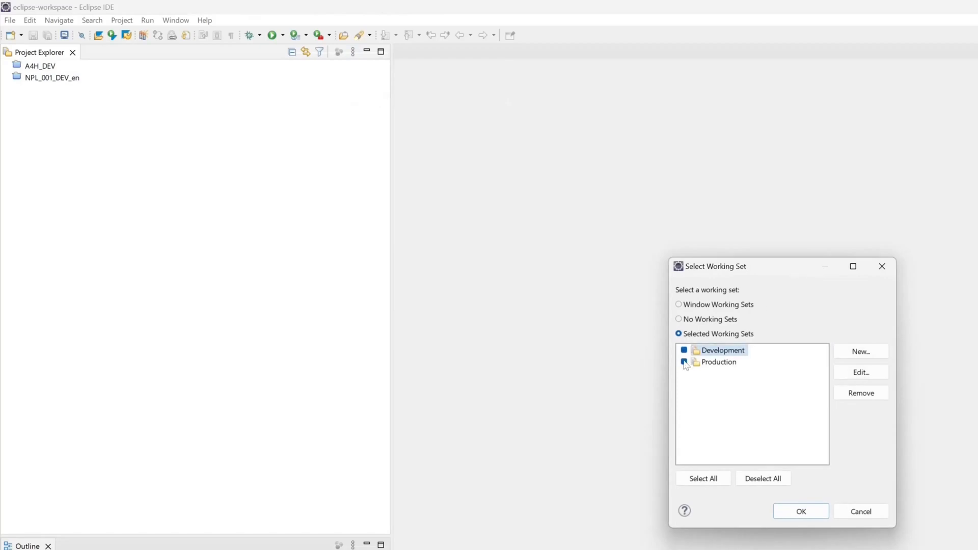
click(682, 362)
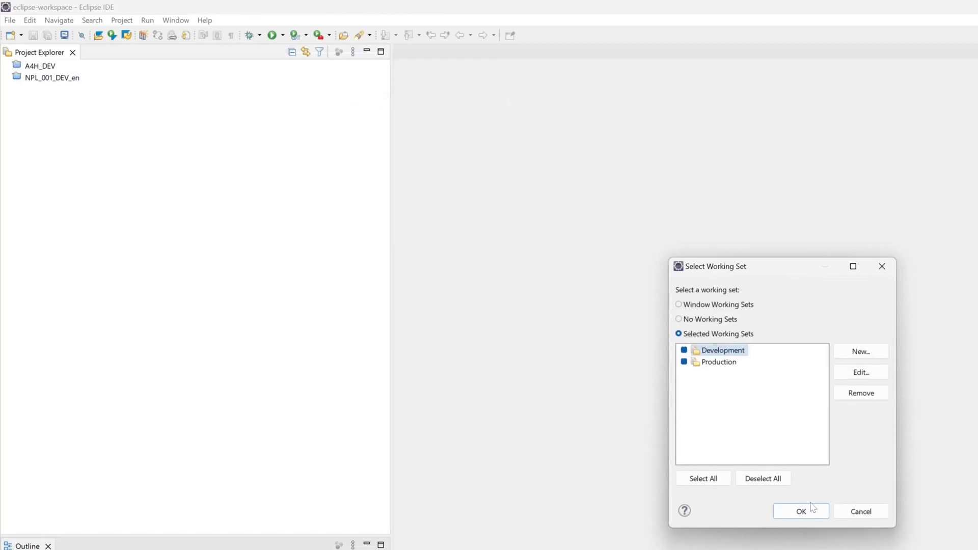
click(801, 510)
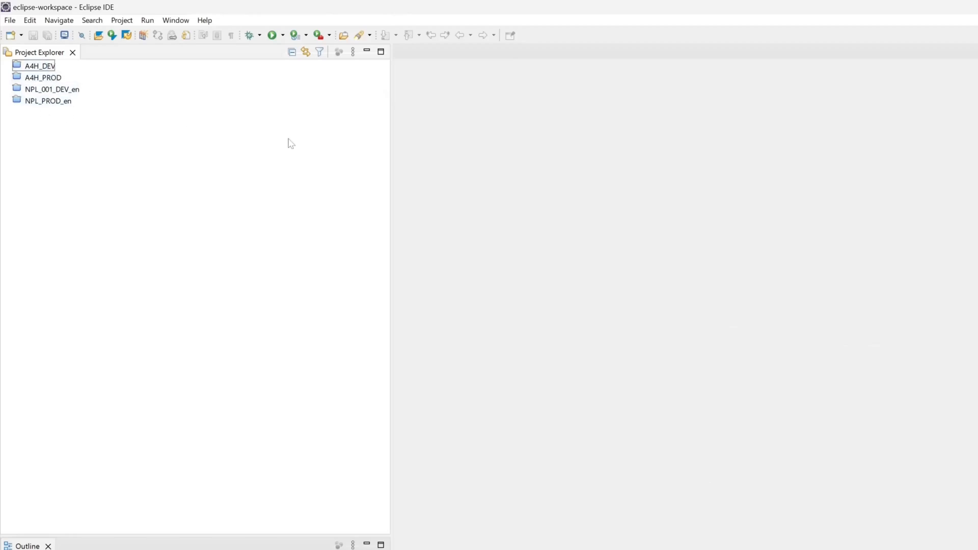
mouse_move(357, 55)
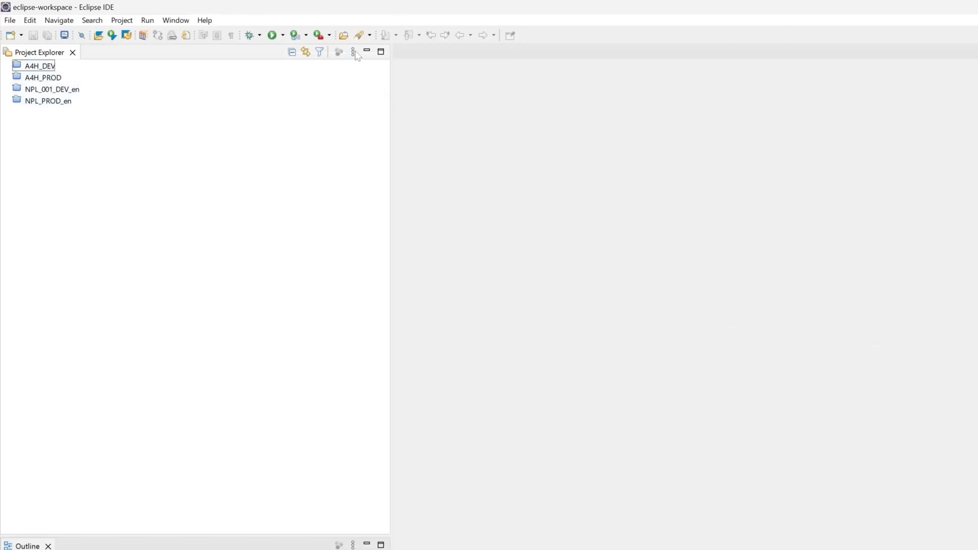
Step: Group top-level elements by working sets and expand Development, Production and Other Projects
click(352, 52)
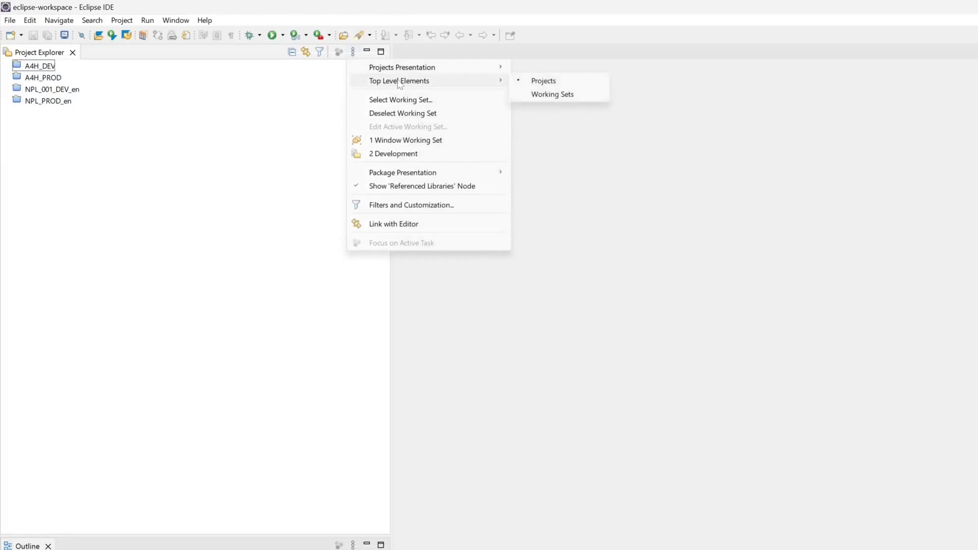
mouse_move(543, 81)
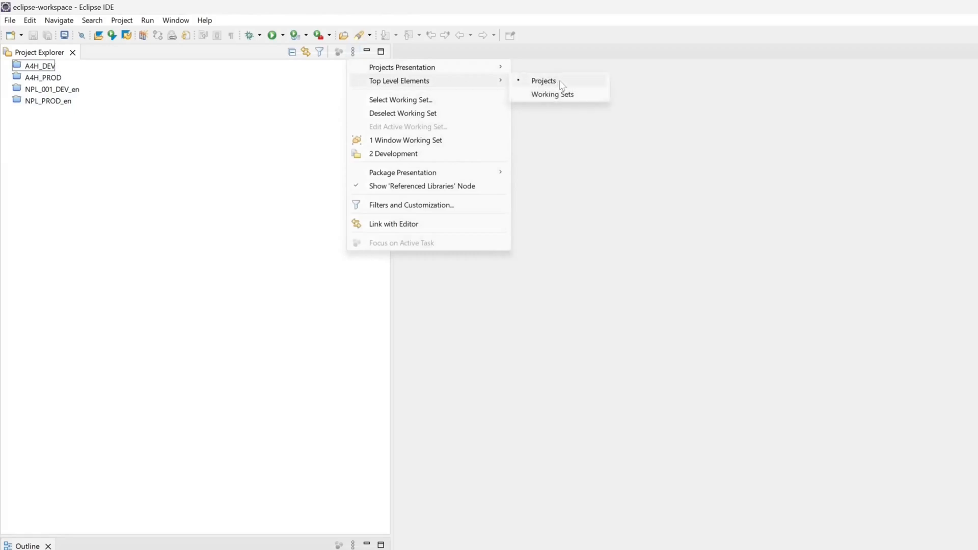
click(551, 94)
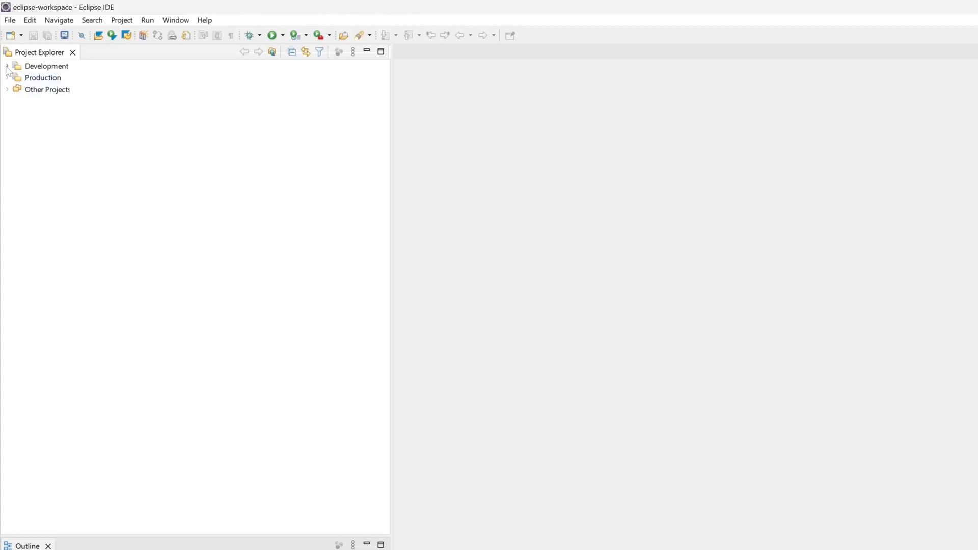
click(6, 65)
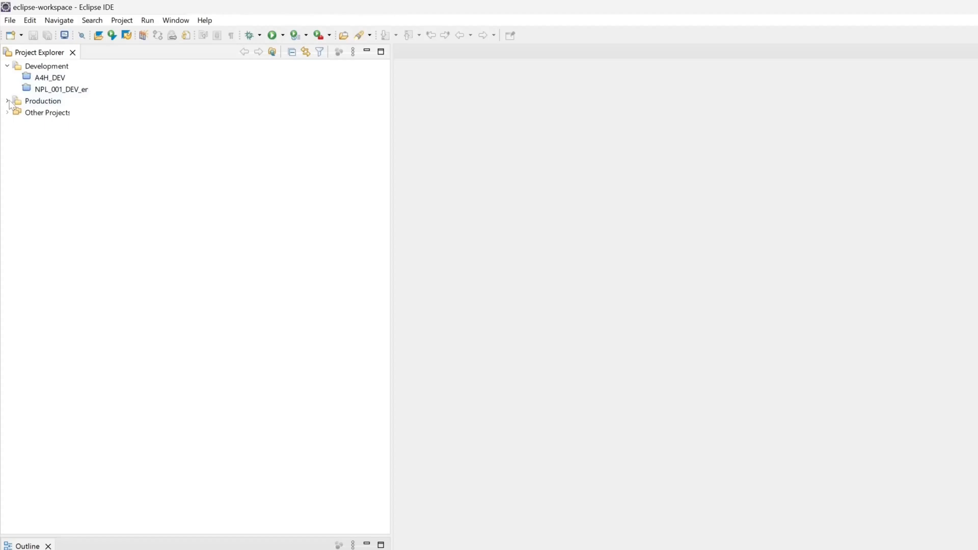
click(7, 101)
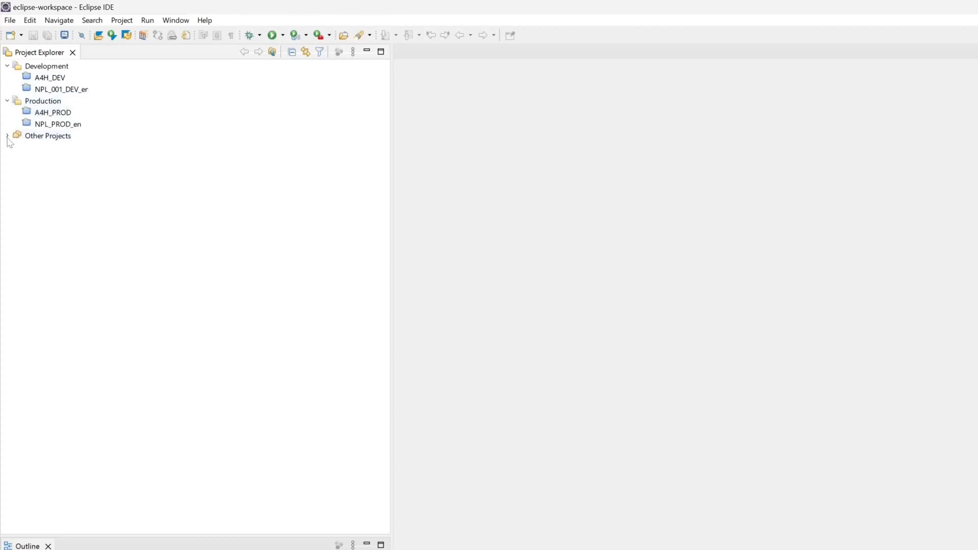
click(7, 136)
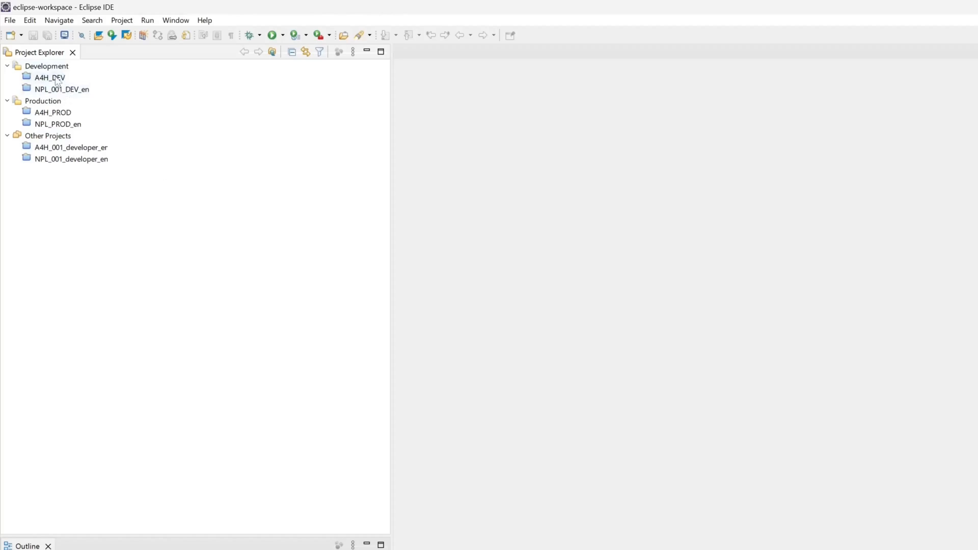
Step: Log on to A4H_DEV by entering the password in the Logon dialog and confirming
click(49, 78)
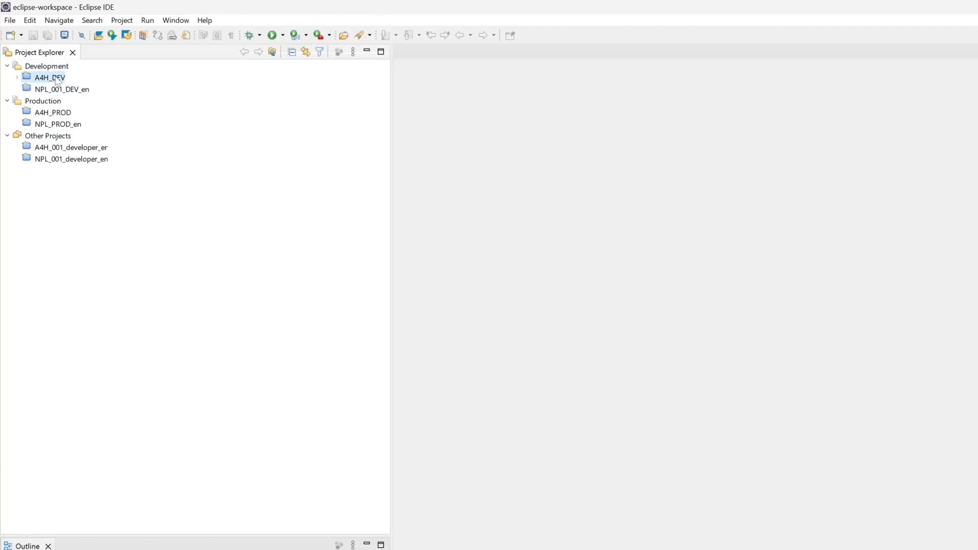
double_click(49, 78)
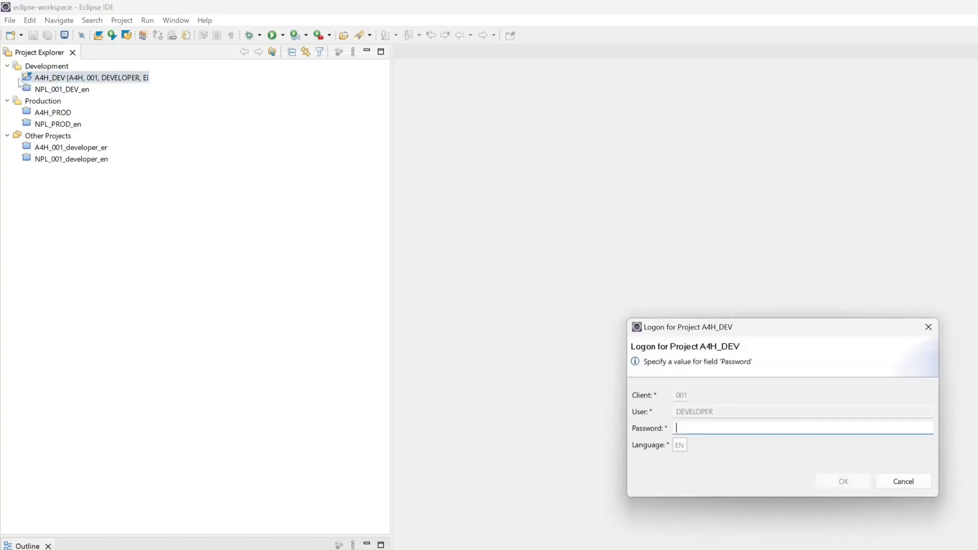
mouse_move(777, 334)
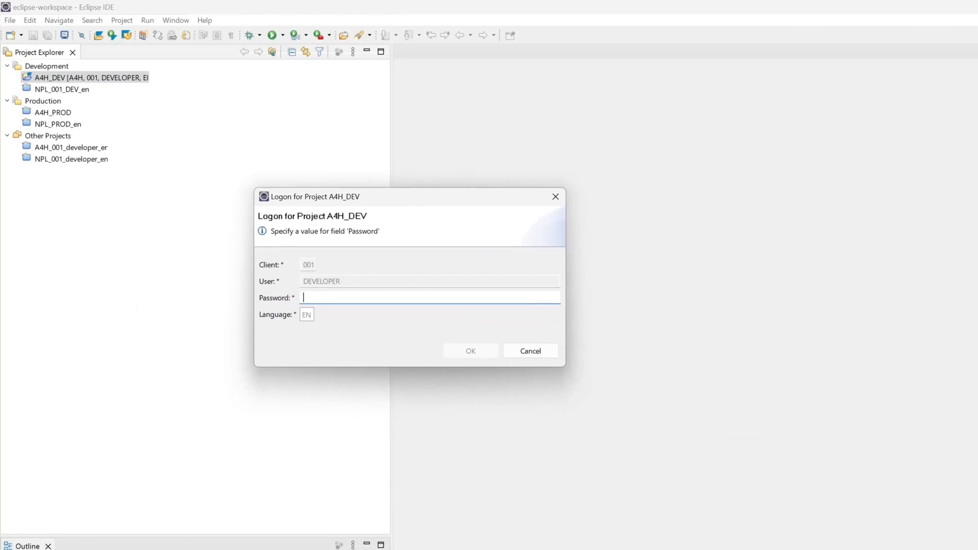
text(****)
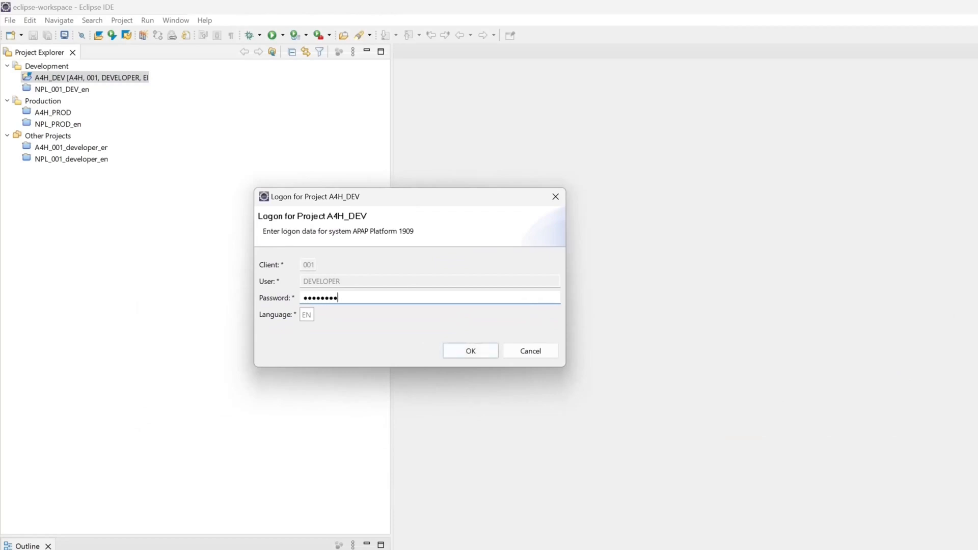
click(469, 350)
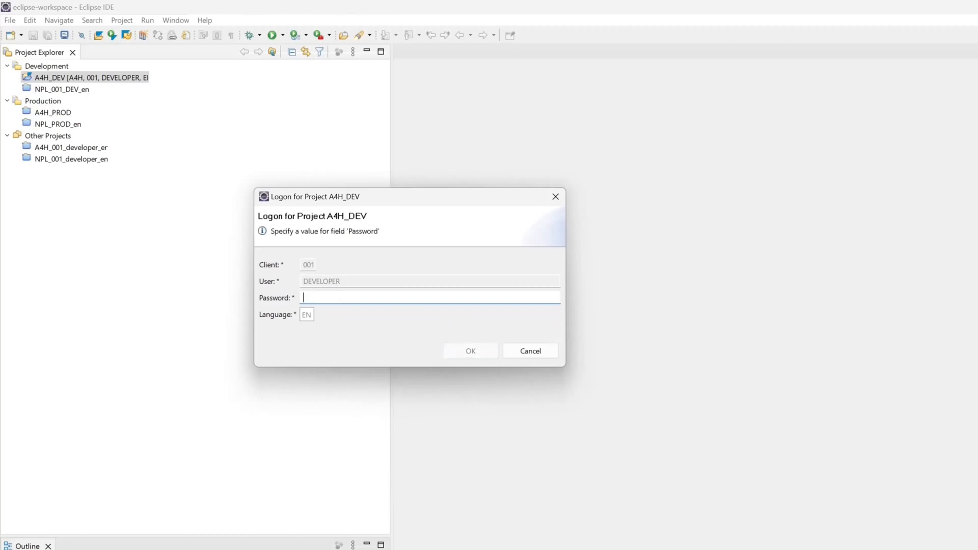
text(••)
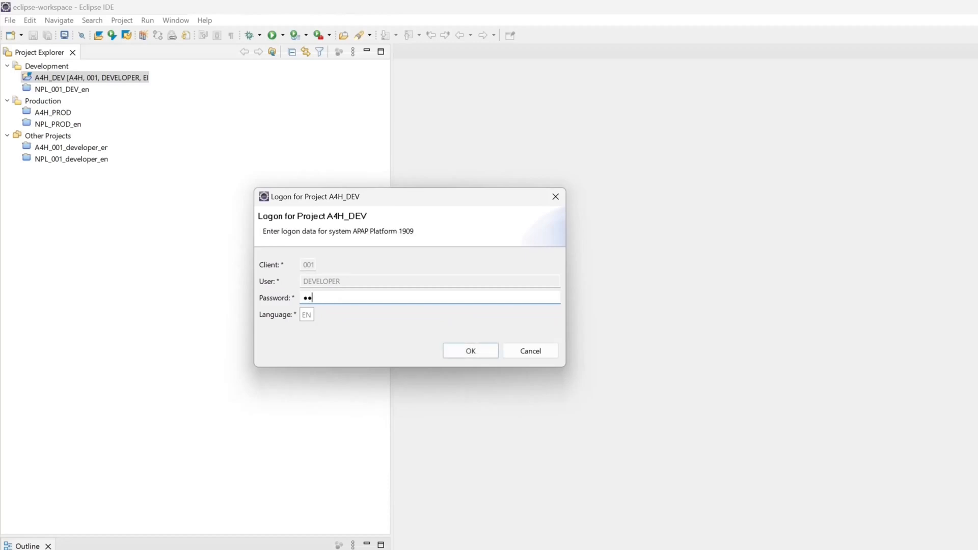
text(password)
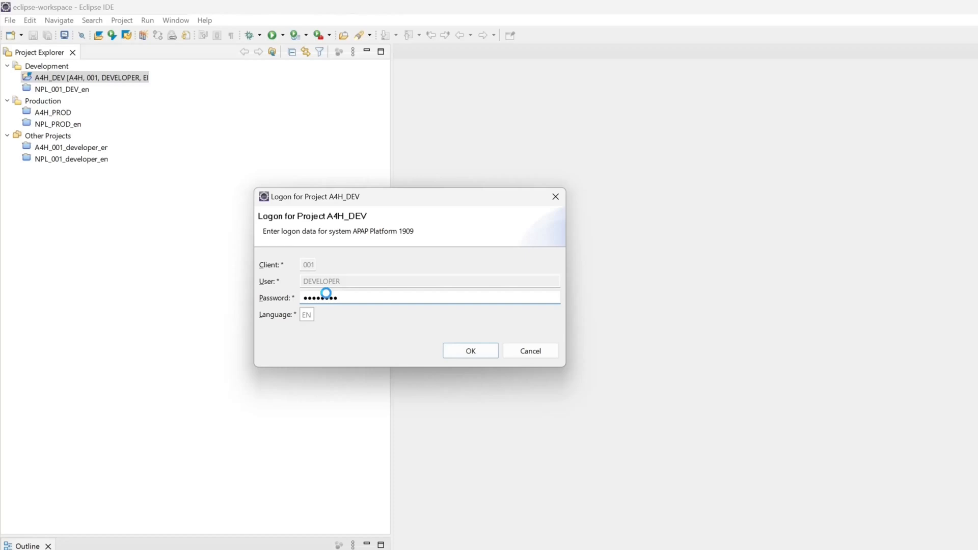
click(470, 351)
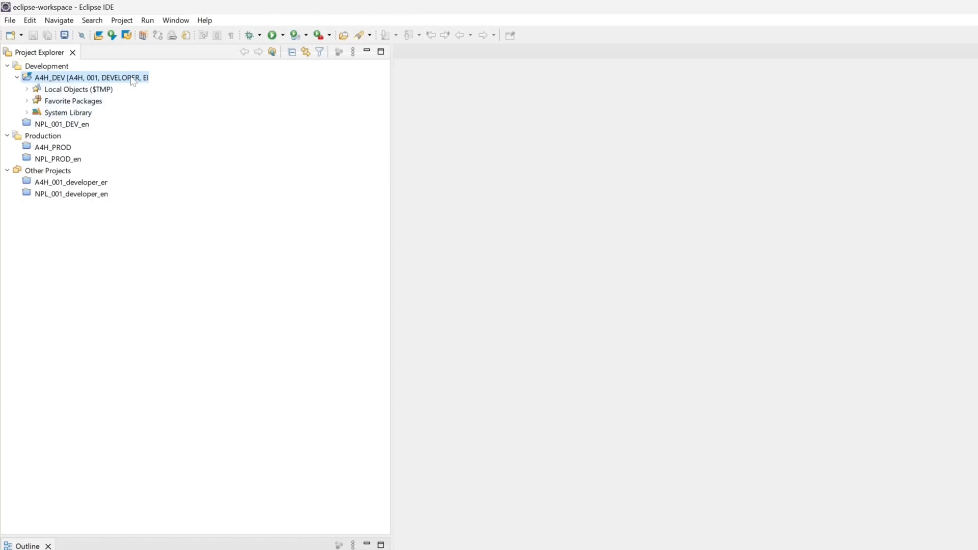
Step: Create a new ABAP Repository Tree for A4H_DEV using the My Objects template
right_click(85, 77)
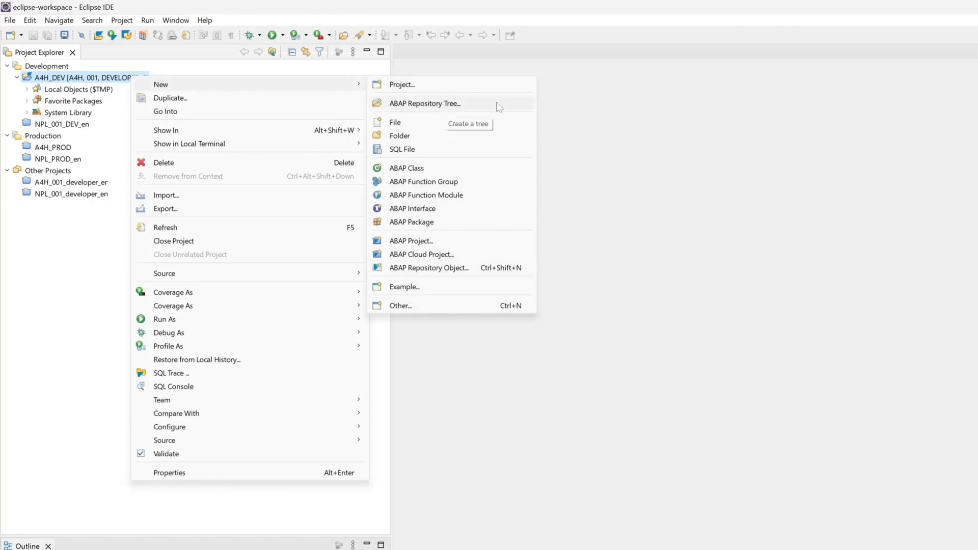
click(425, 103)
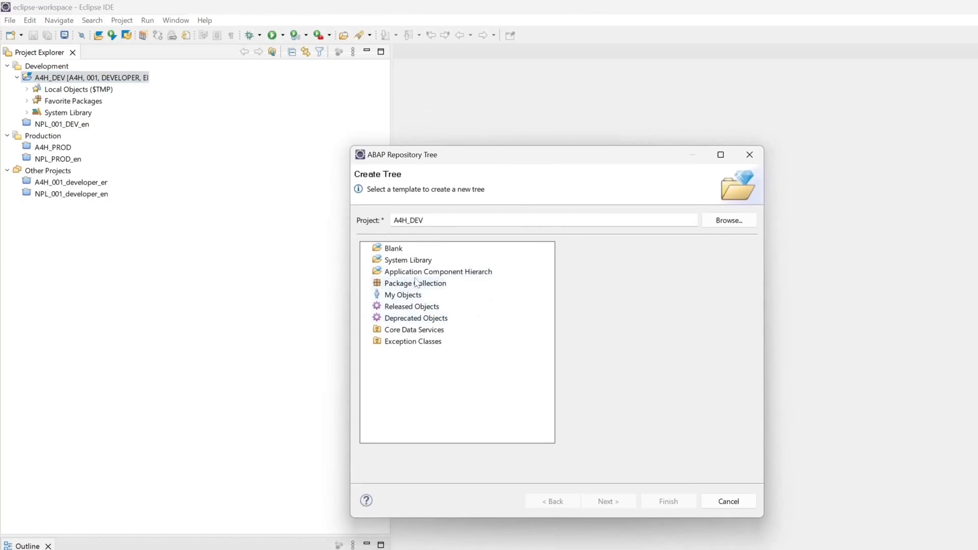
mouse_move(387, 291)
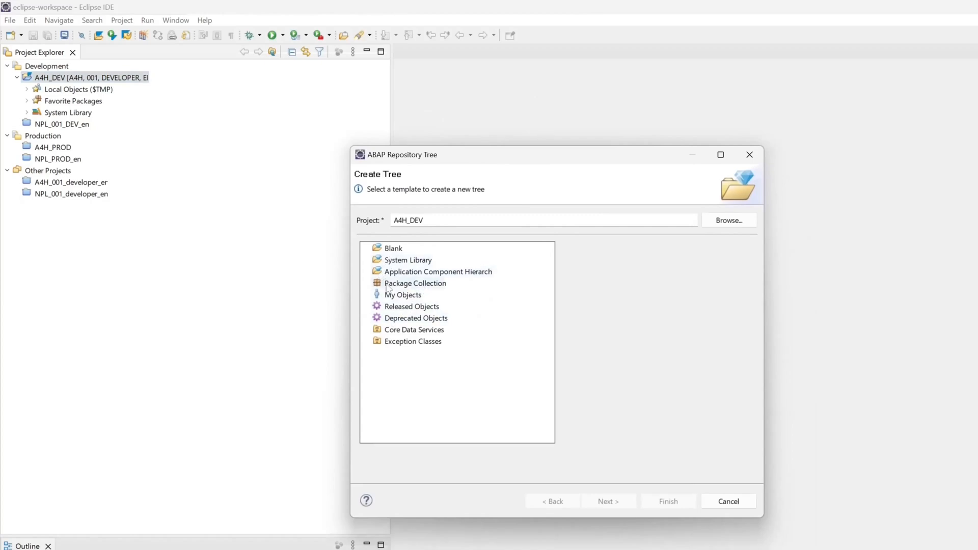
click(414, 282)
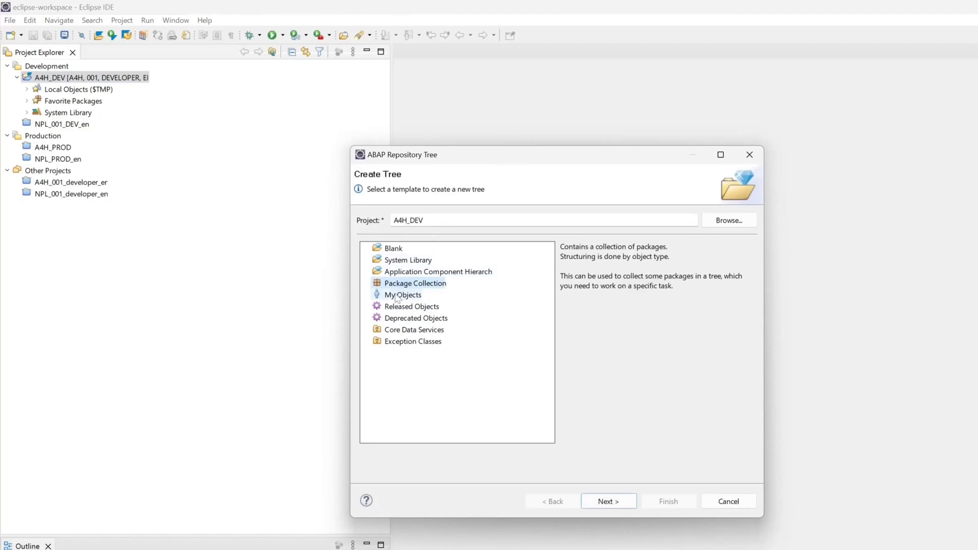
click(403, 295)
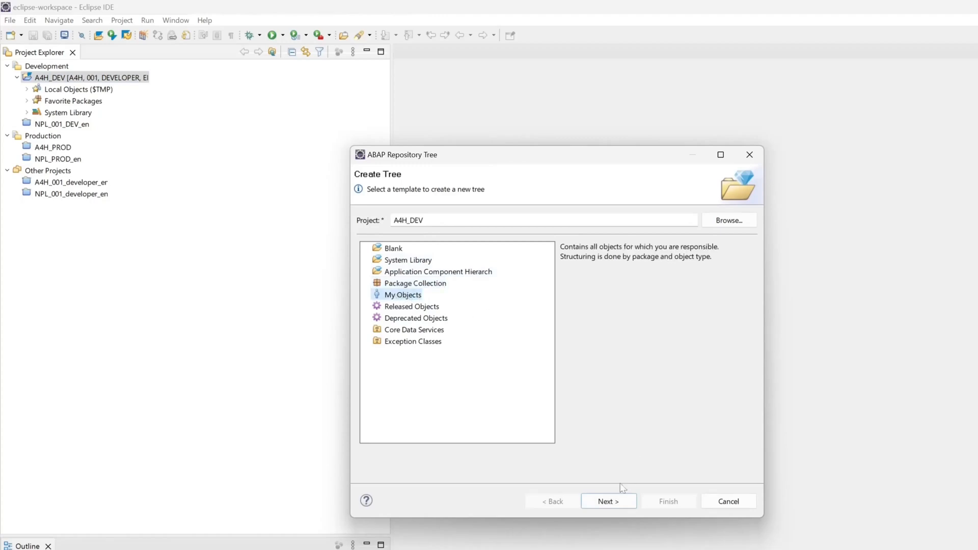
click(607, 501)
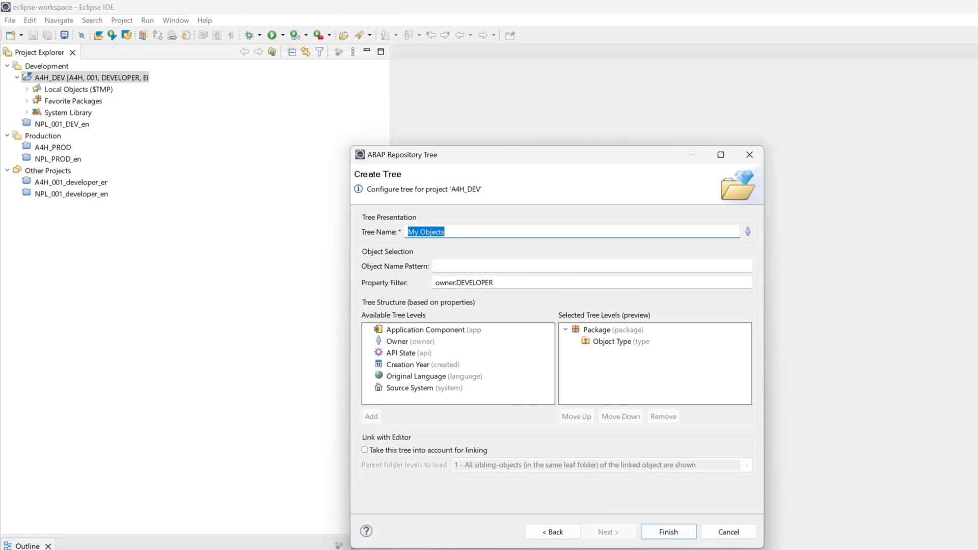
mouse_move(510, 375)
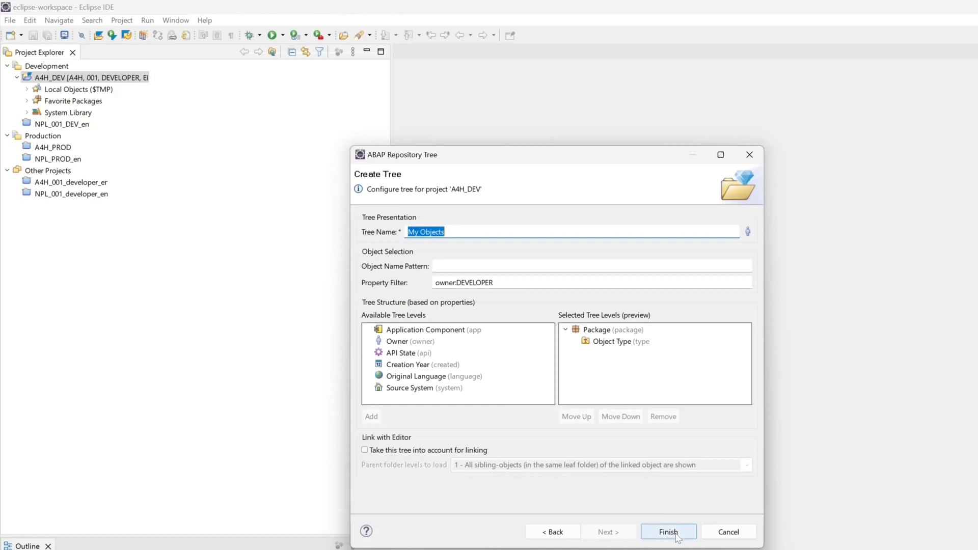
click(667, 532)
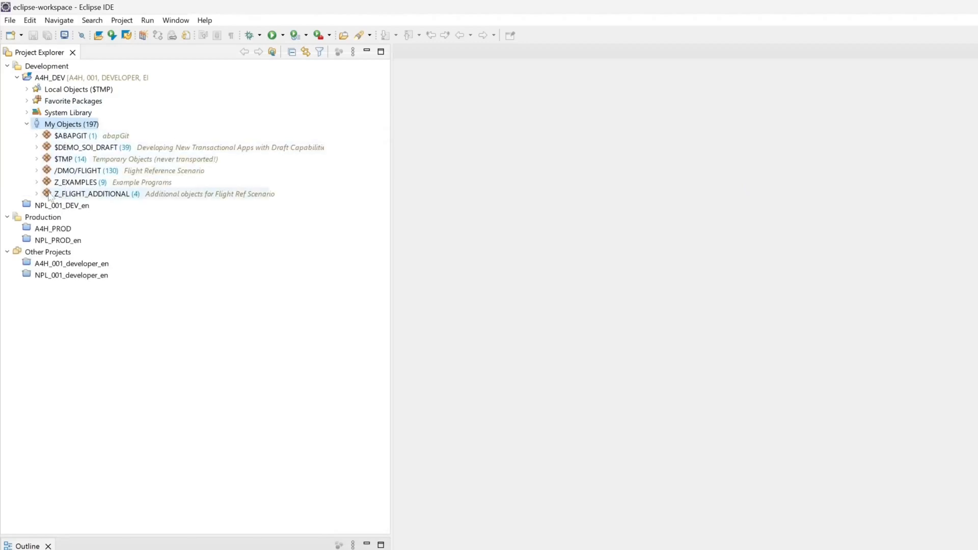
Step: Browse the My Objects tree briefly and collapse its node
click(36, 182)
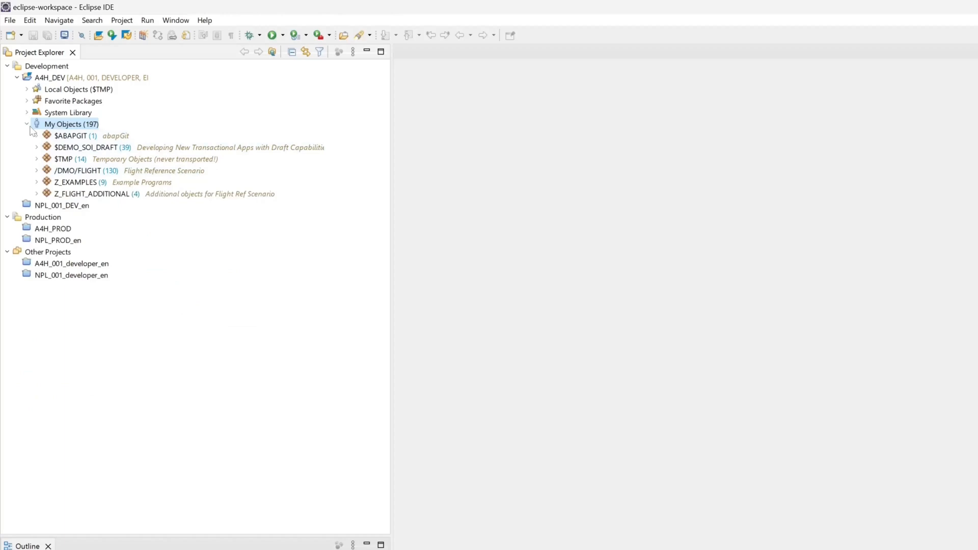
click(27, 123)
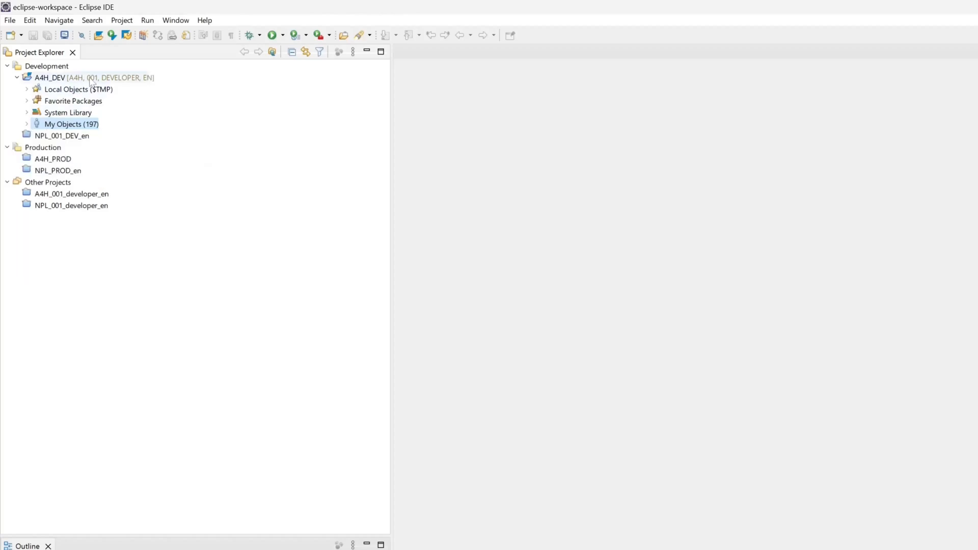
Step: Start a Package Collection repository tree for A4H_DEV named Project CustAndCode
right_click(48, 78)
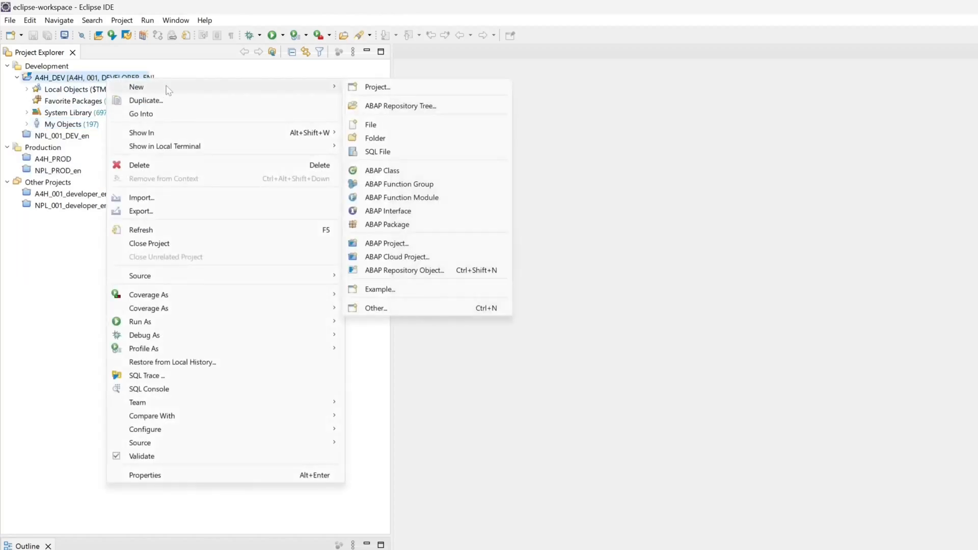
click(400, 105)
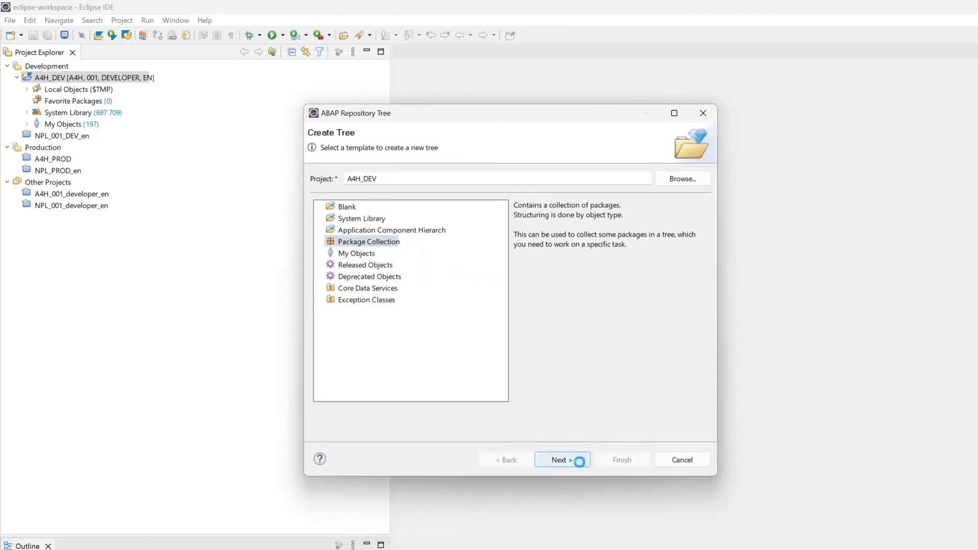
click(560, 460)
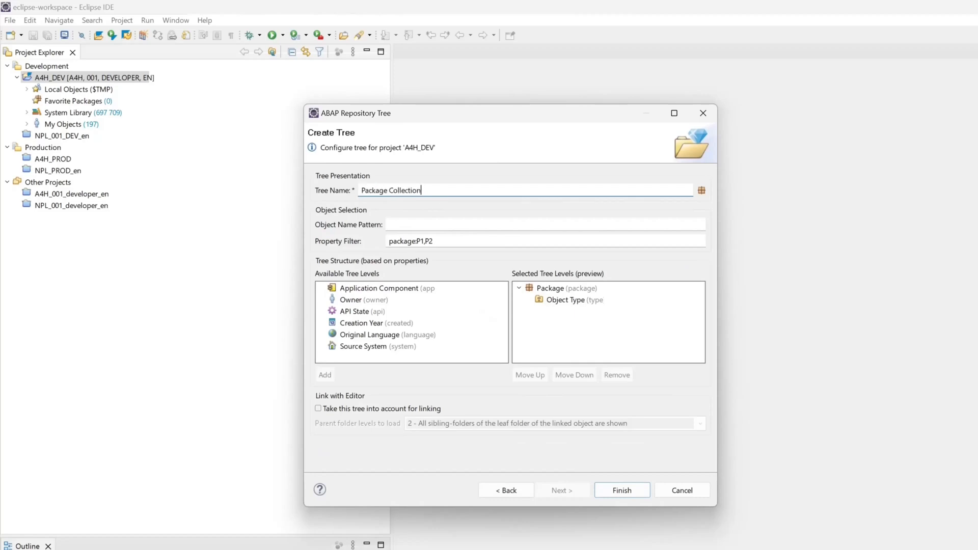
triple_click(391, 191)
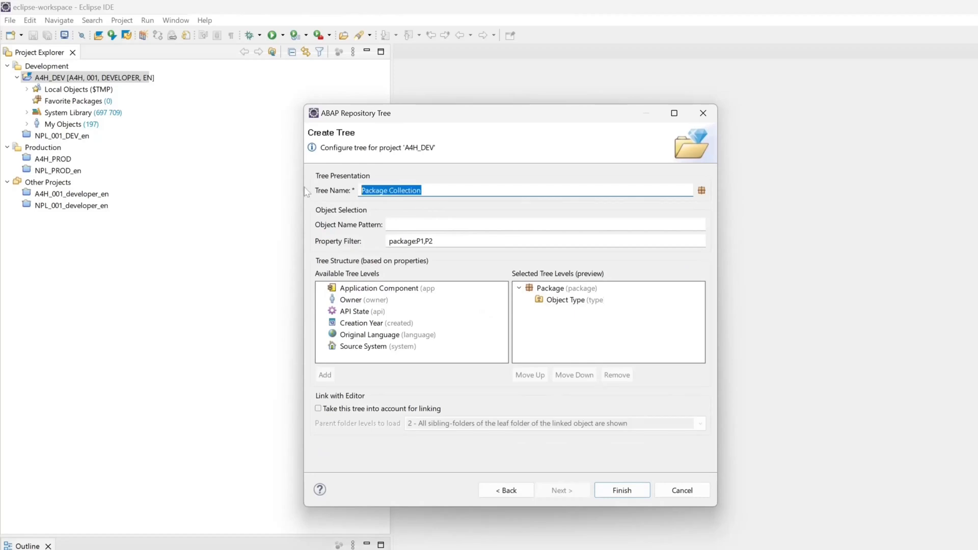
text(Project)
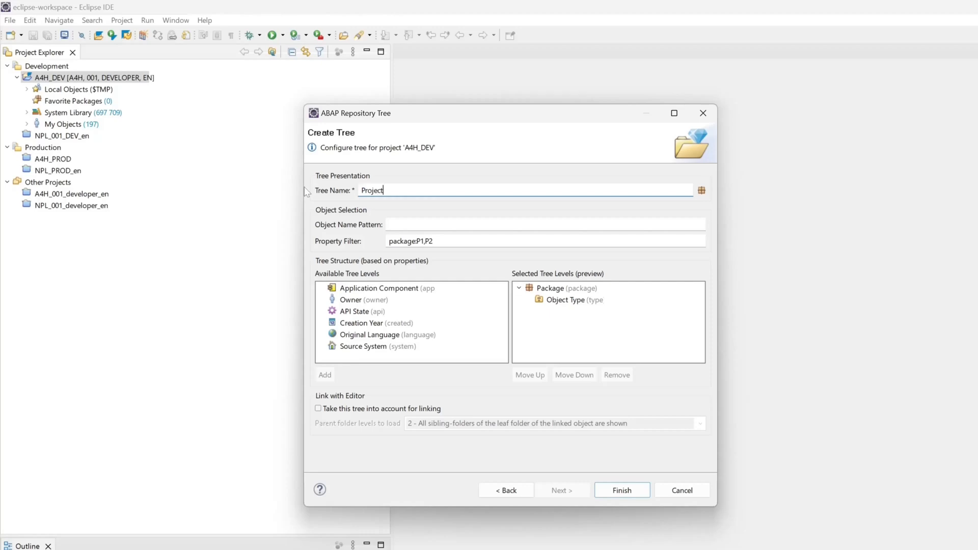
text(CustAndCode)
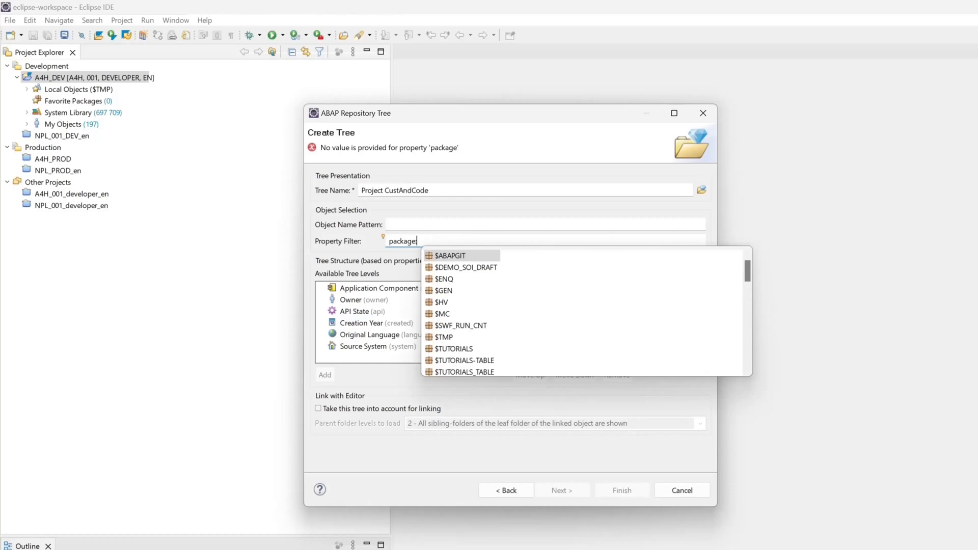
Step: Filter it to packages Z_EXAMPLES and Z_FLIGHT_ADDITIONAL, finish, and expand the new tree and System Library
text(:z)
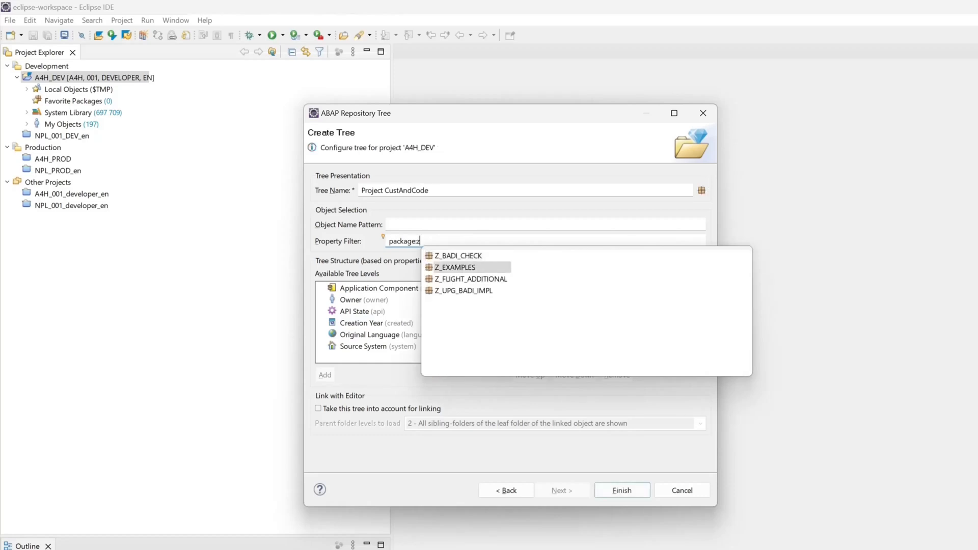
click(455, 266)
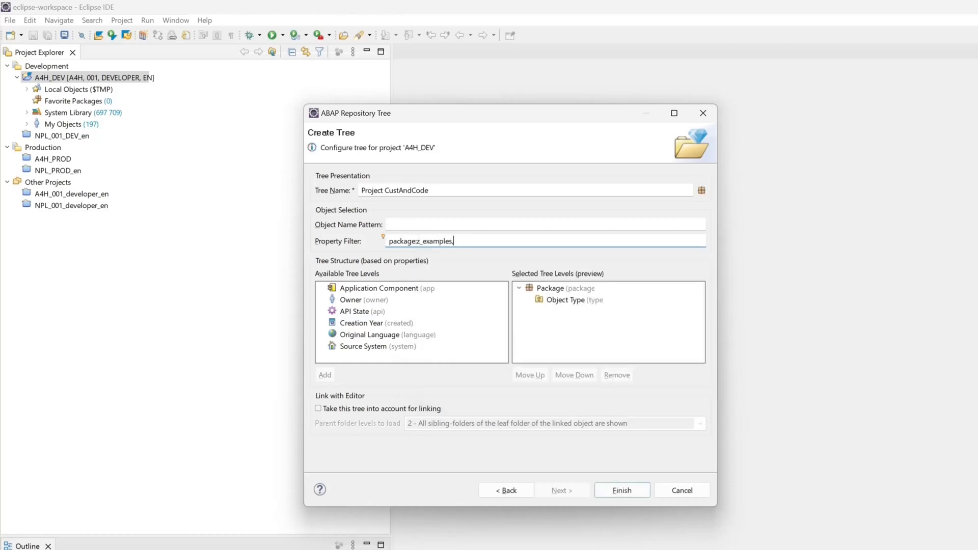
text(z)
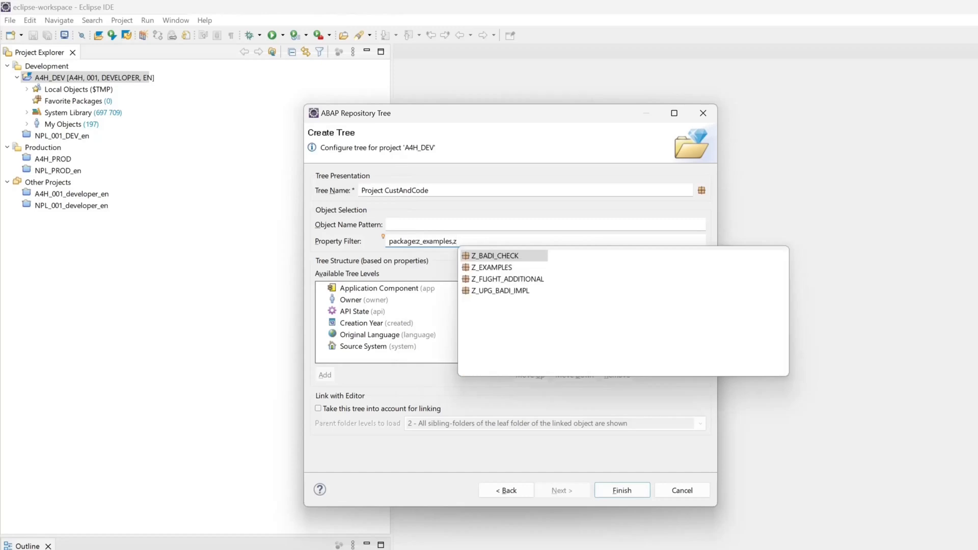
click(508, 279)
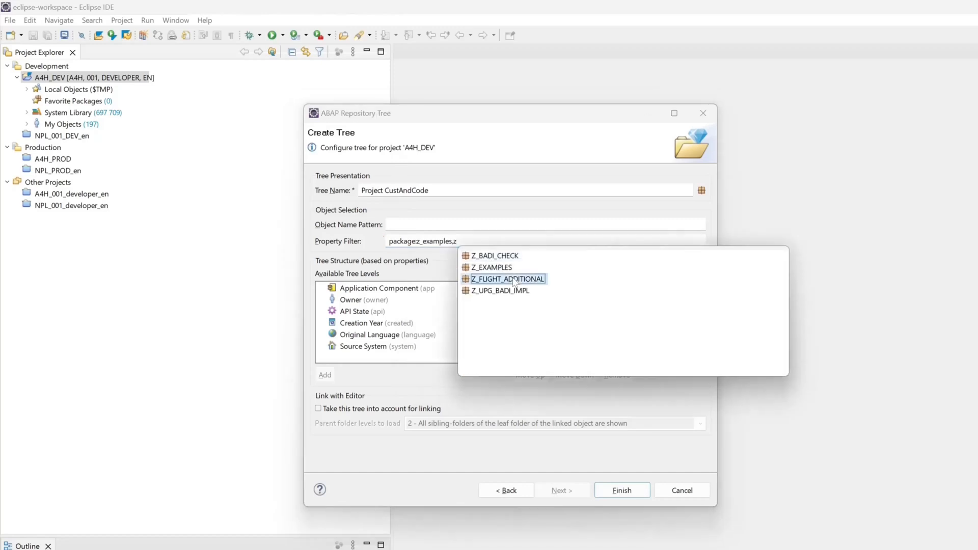
click(508, 279)
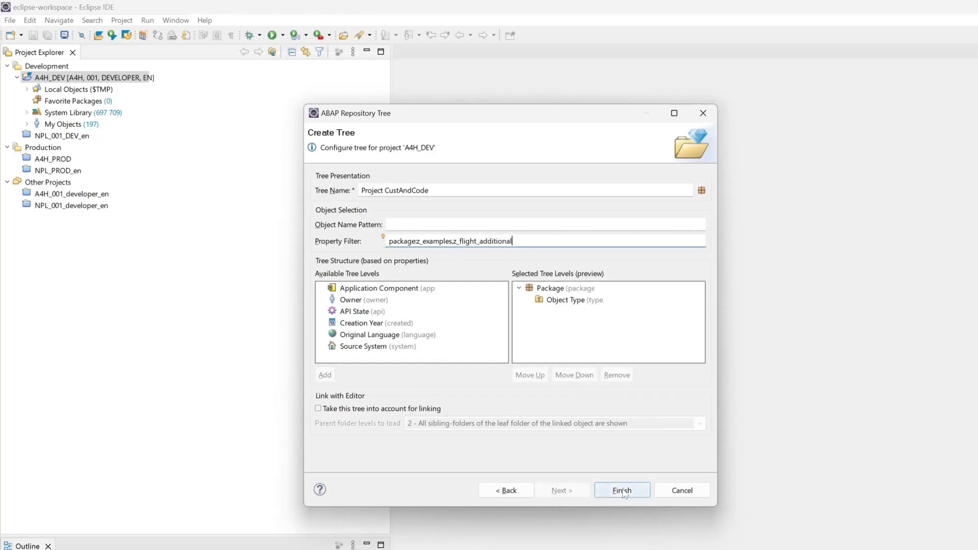
click(620, 490)
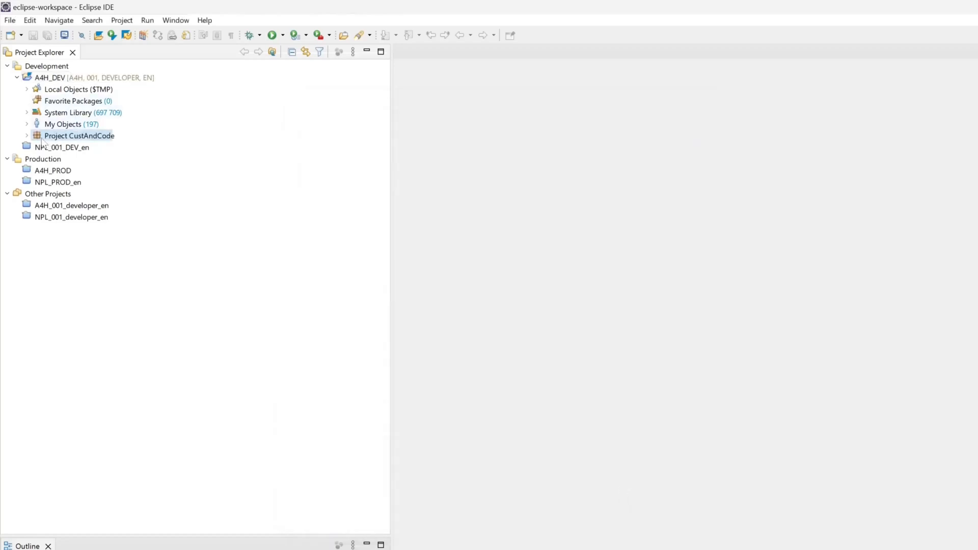
click(28, 135)
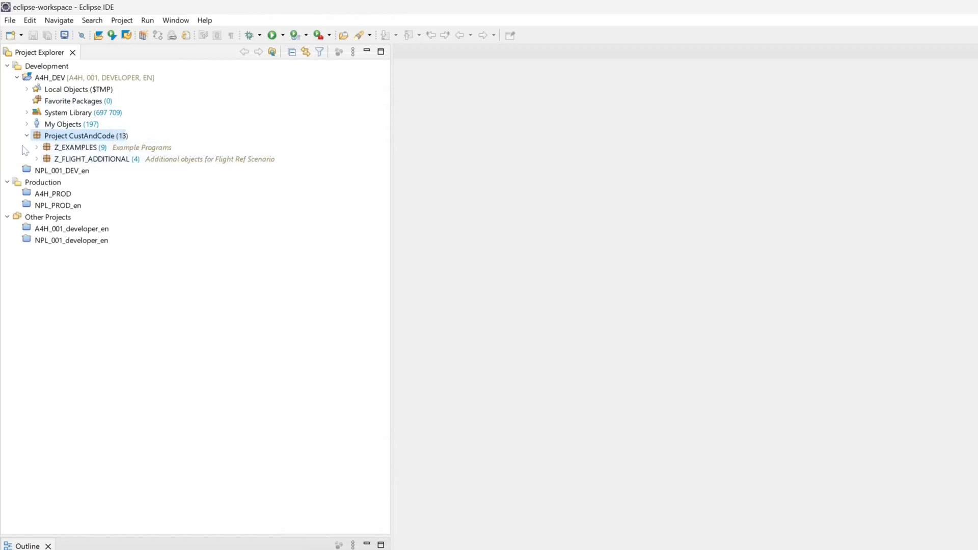
click(27, 136)
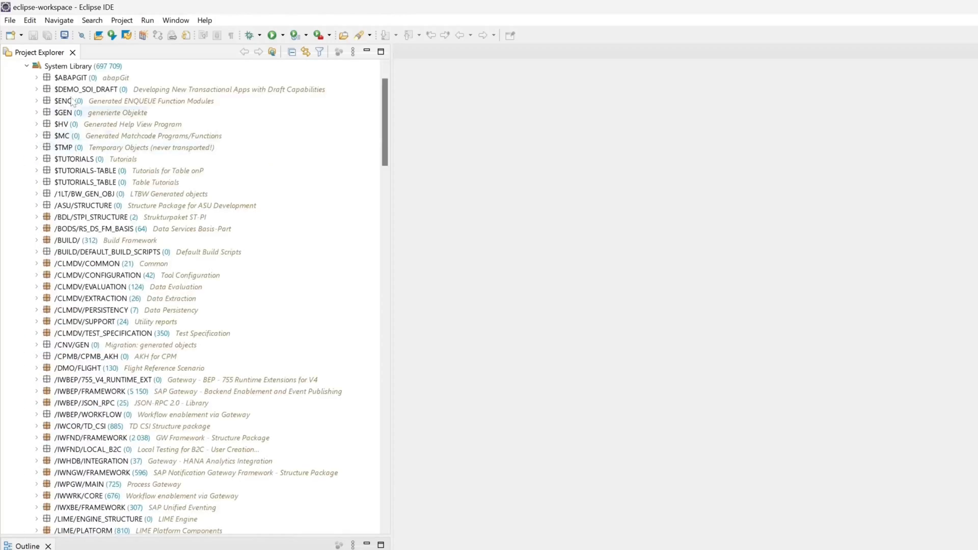
scroll(down, 3)
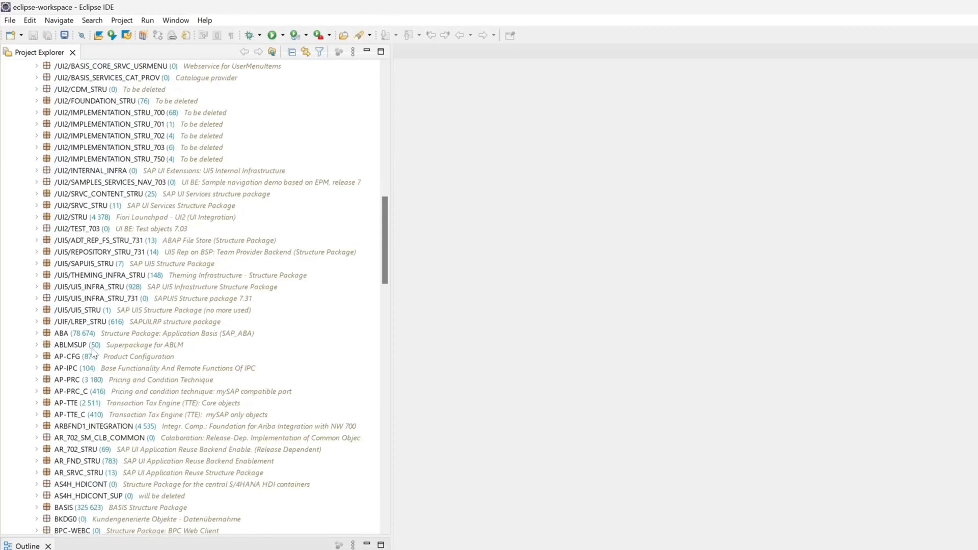
scroll(down, 3)
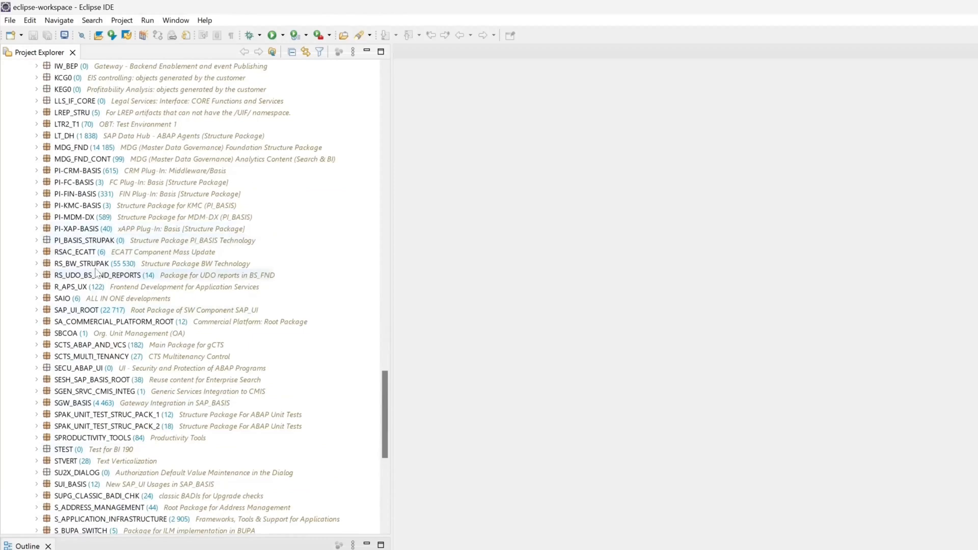
right_click(82, 263)
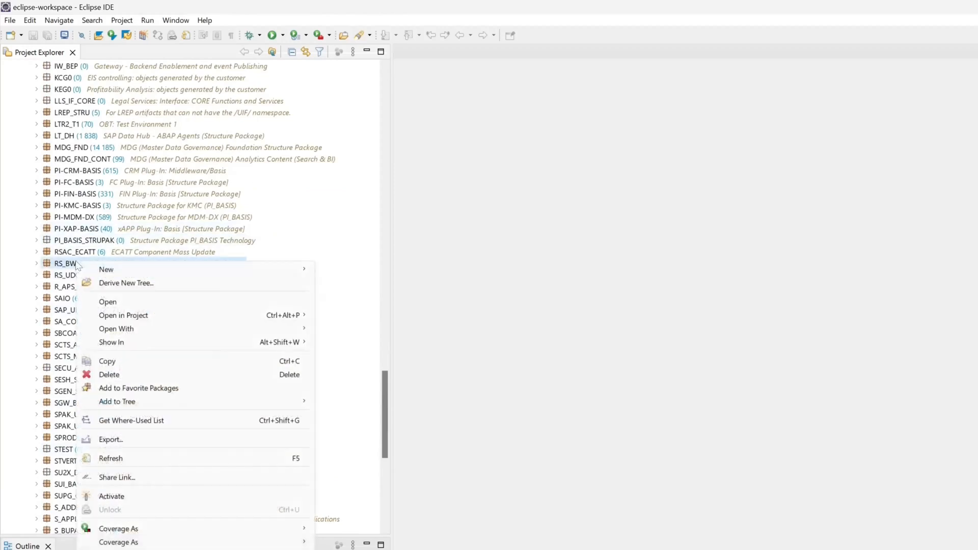
mouse_move(138, 388)
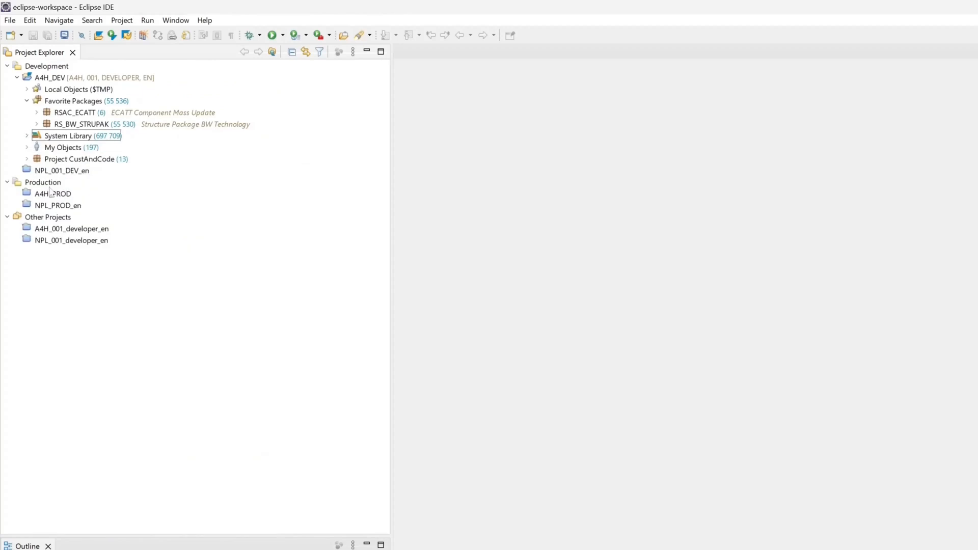
click(26, 101)
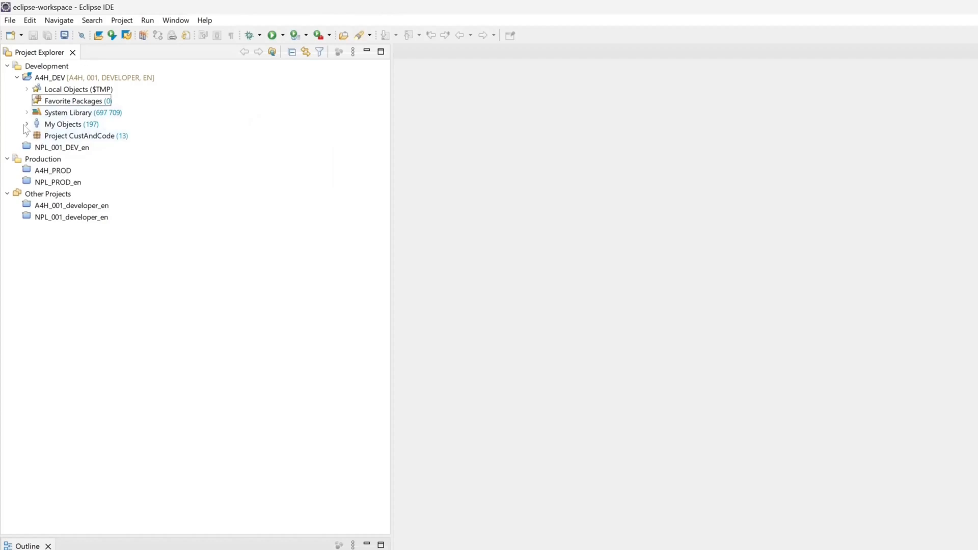
Step: Collapse all trees, then re-expand Development > A4H_DEV > Project CustAndCode to show its two packages
click(26, 123)
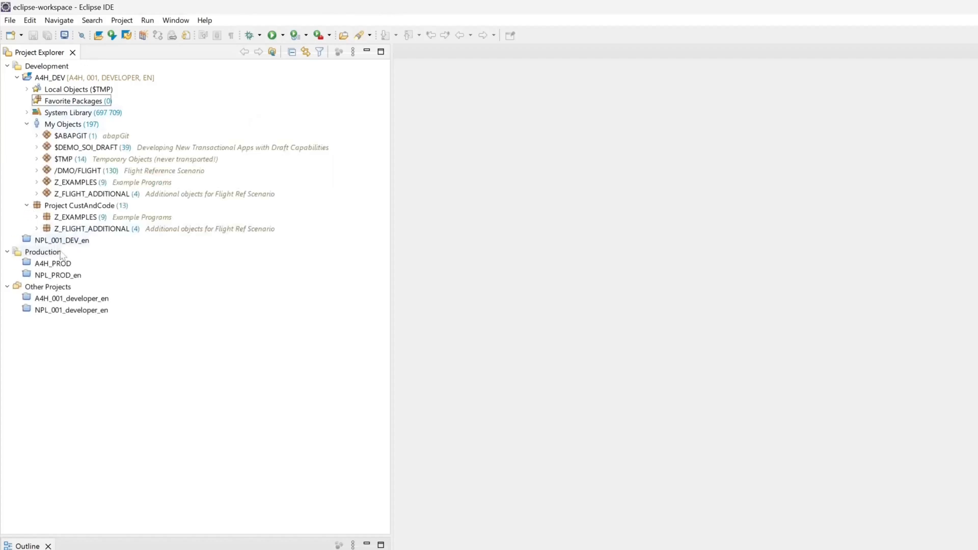
click(16, 77)
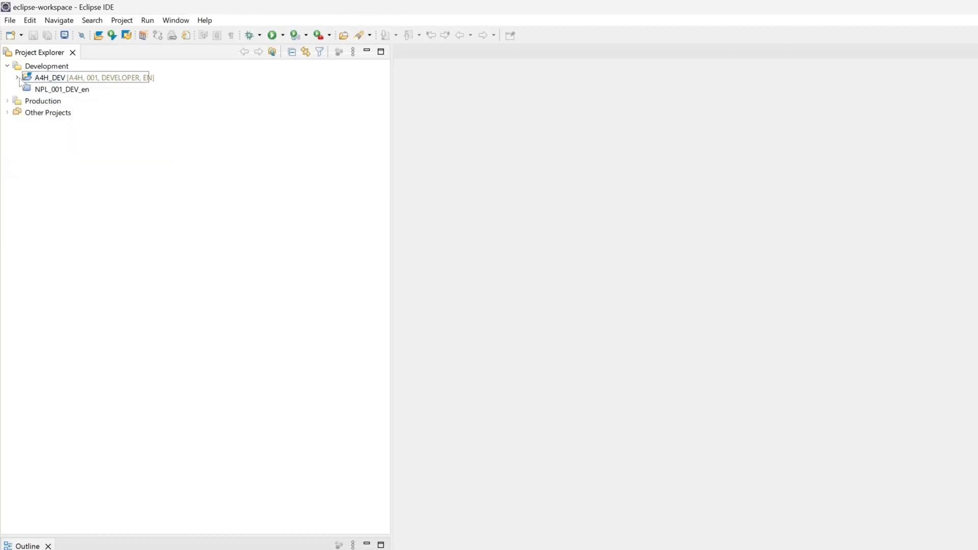
click(7, 65)
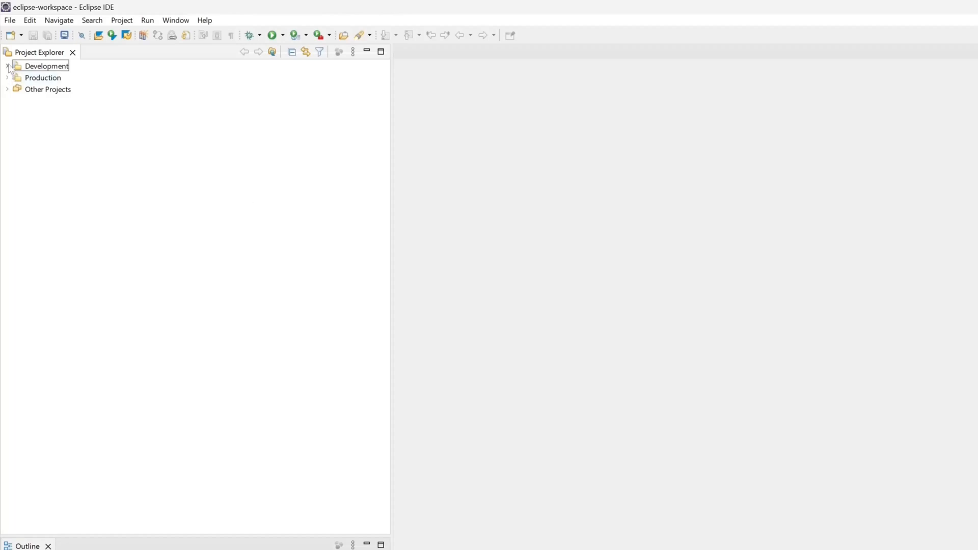
click(6, 65)
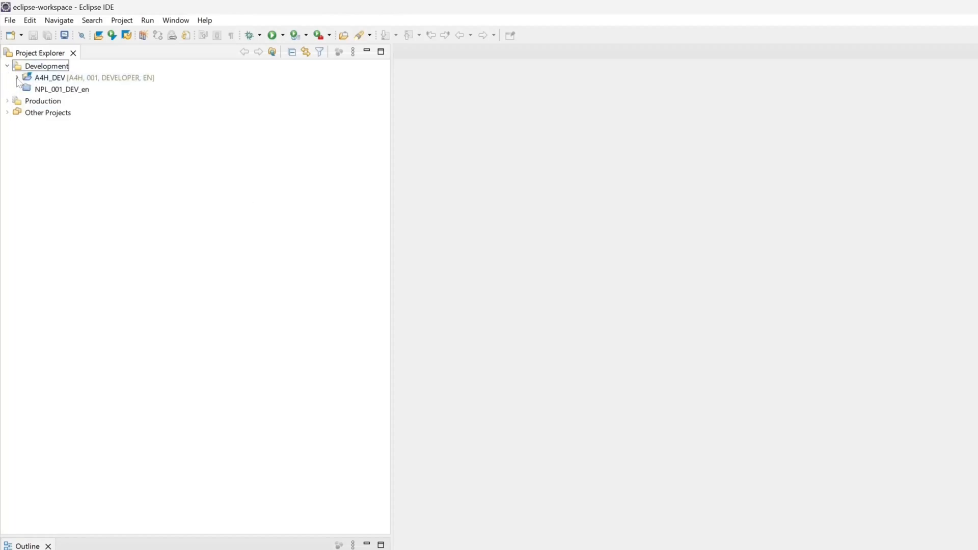
click(17, 77)
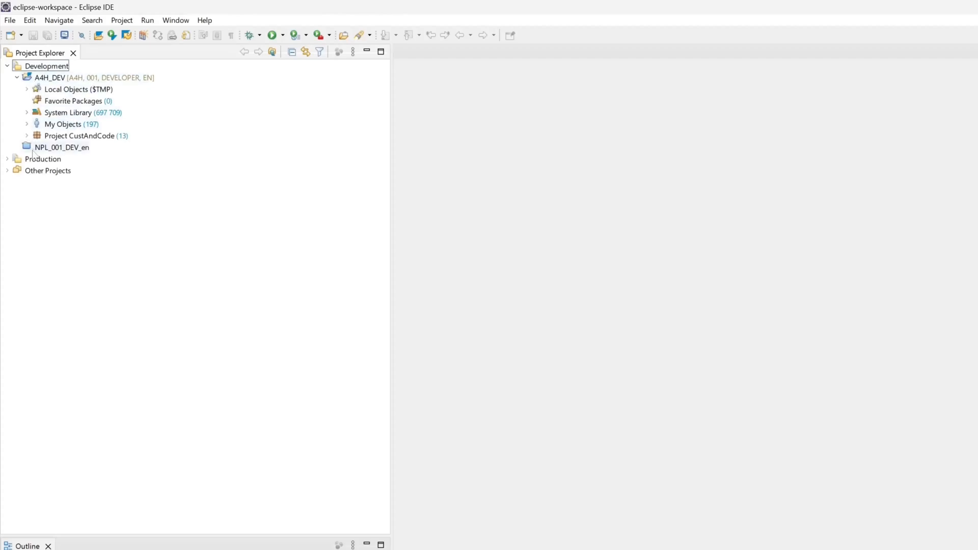
click(27, 135)
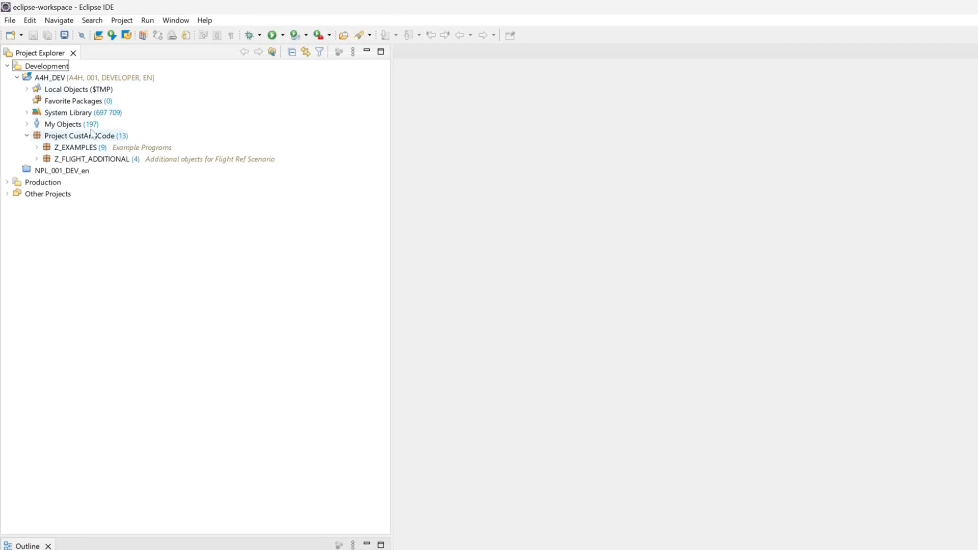